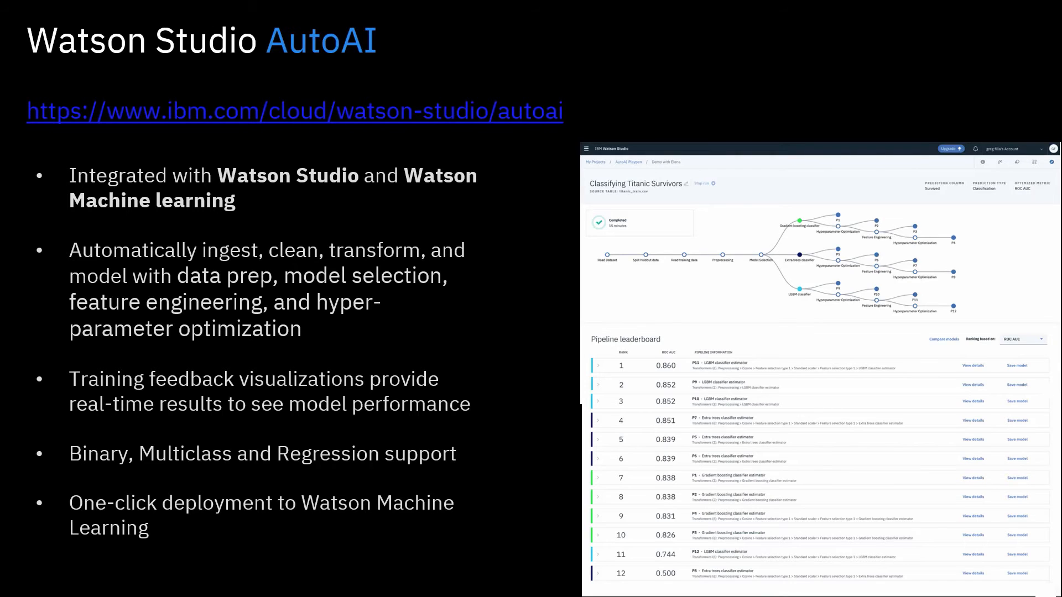
- Advance past the AutoAI overview slide to the Watson Studio project Assets demo
key("right")
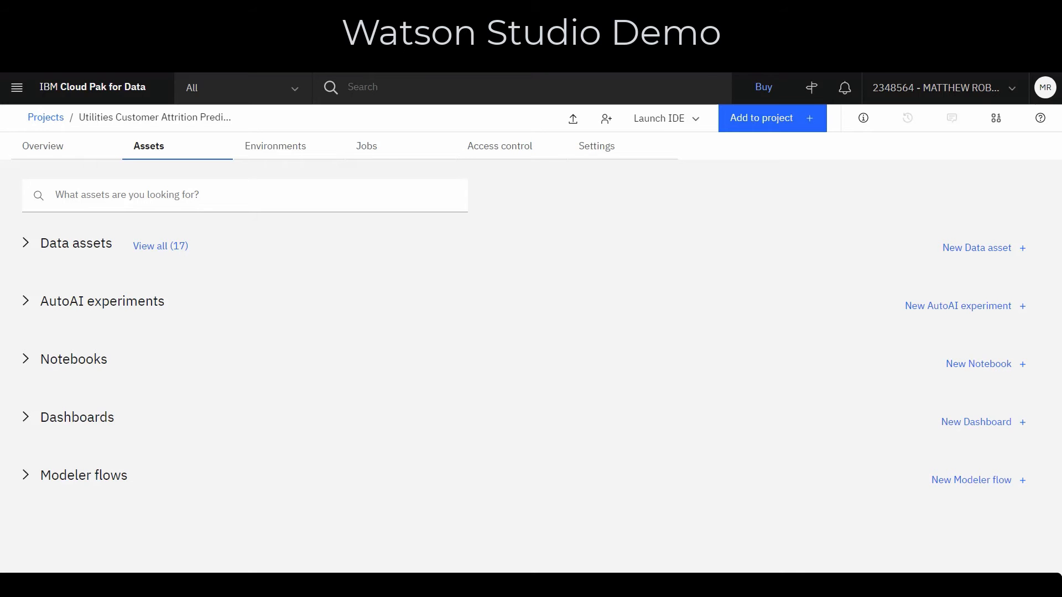
mouse_move(323, 119)
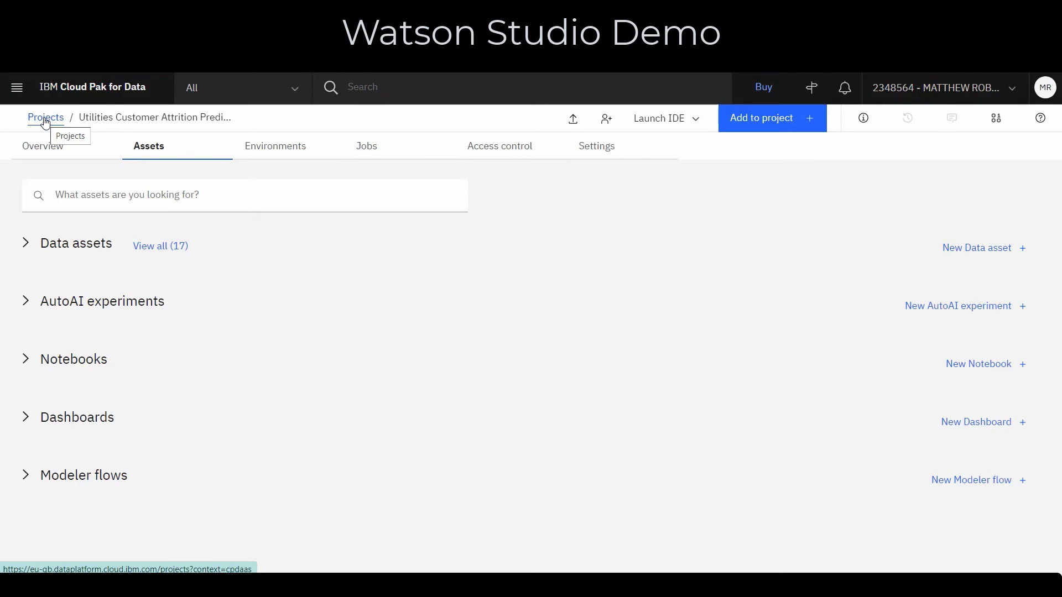
mouse_move(115, 124)
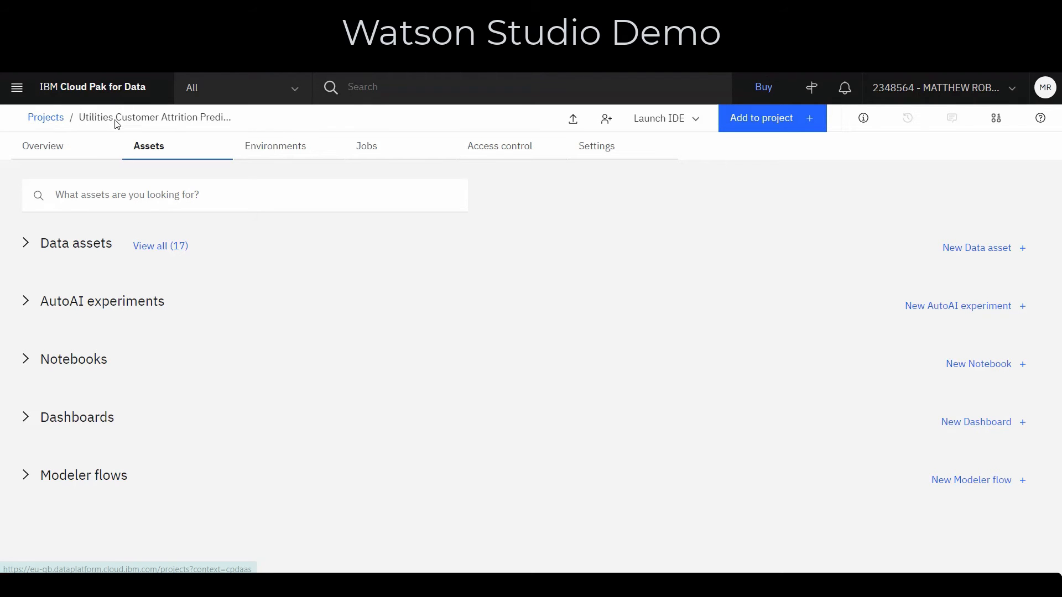
left_click(42, 146)
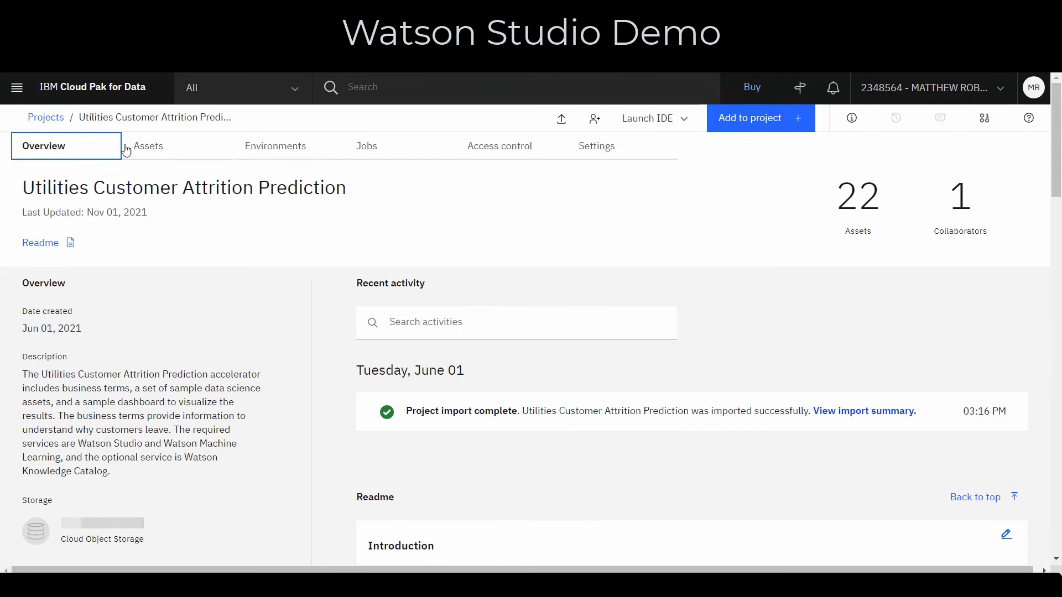
scroll("down", 3)
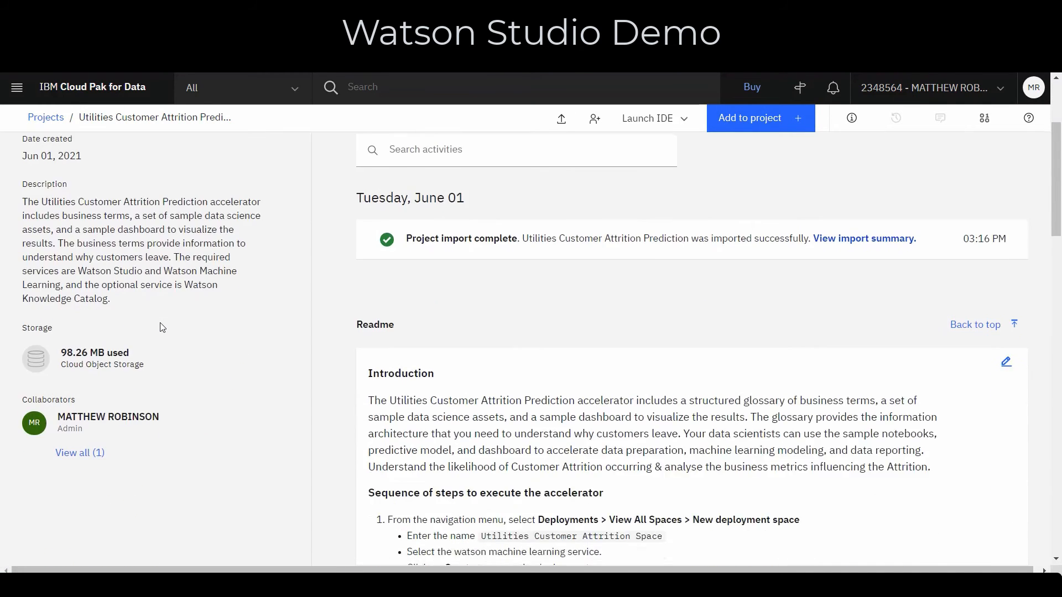
scroll("up", 3)
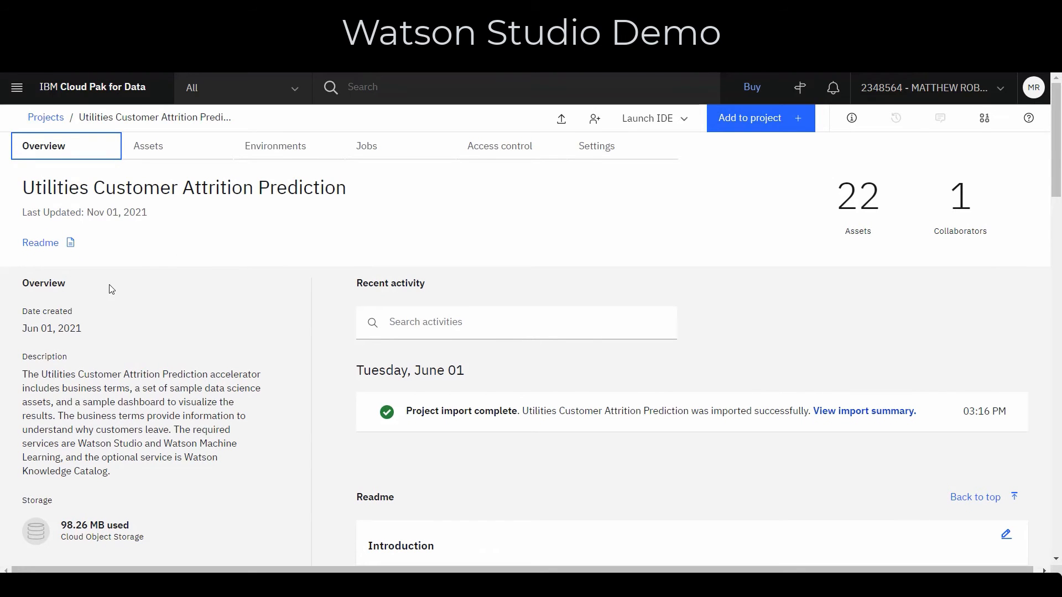
left_click(148, 145)
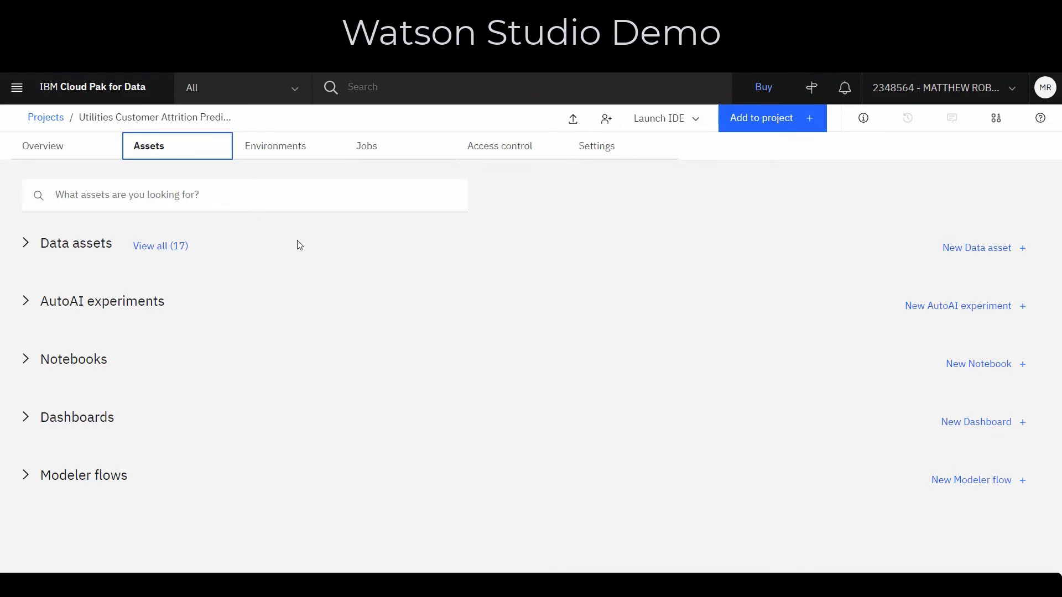
left_click(25, 243)
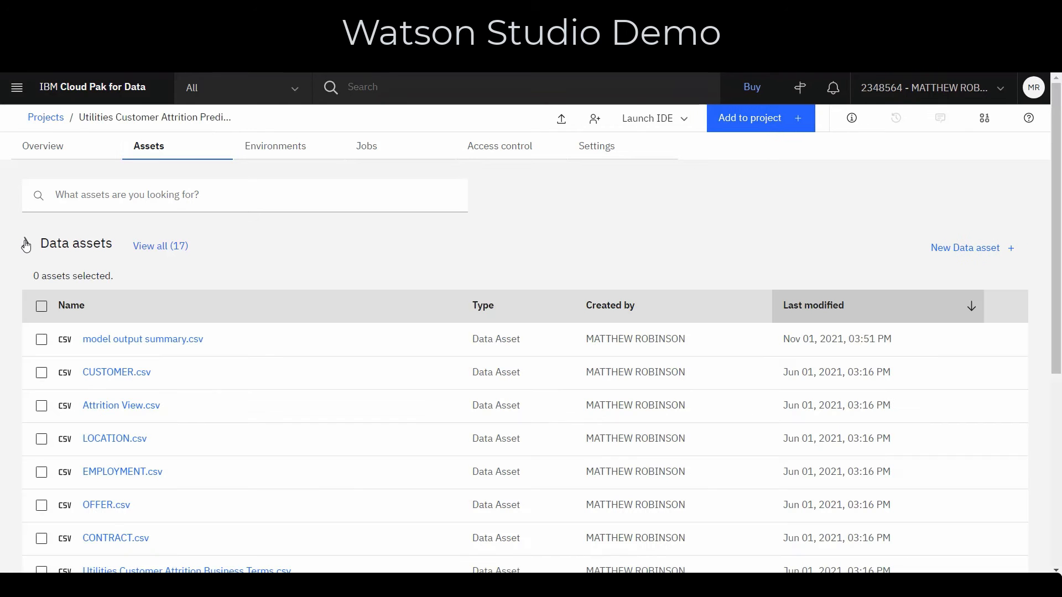
scroll("down", 3)
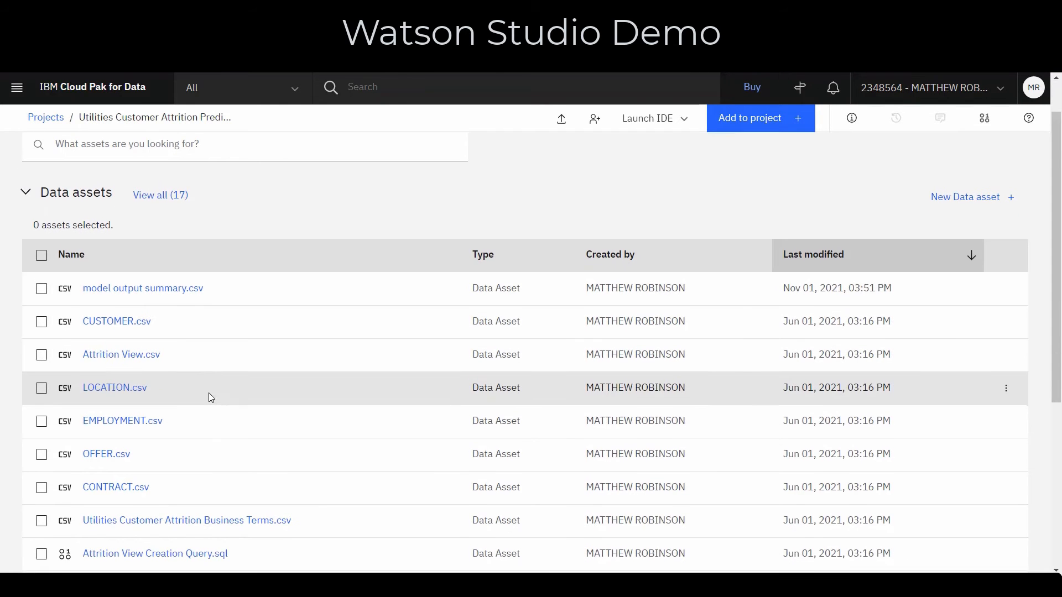
scroll("down", 3)
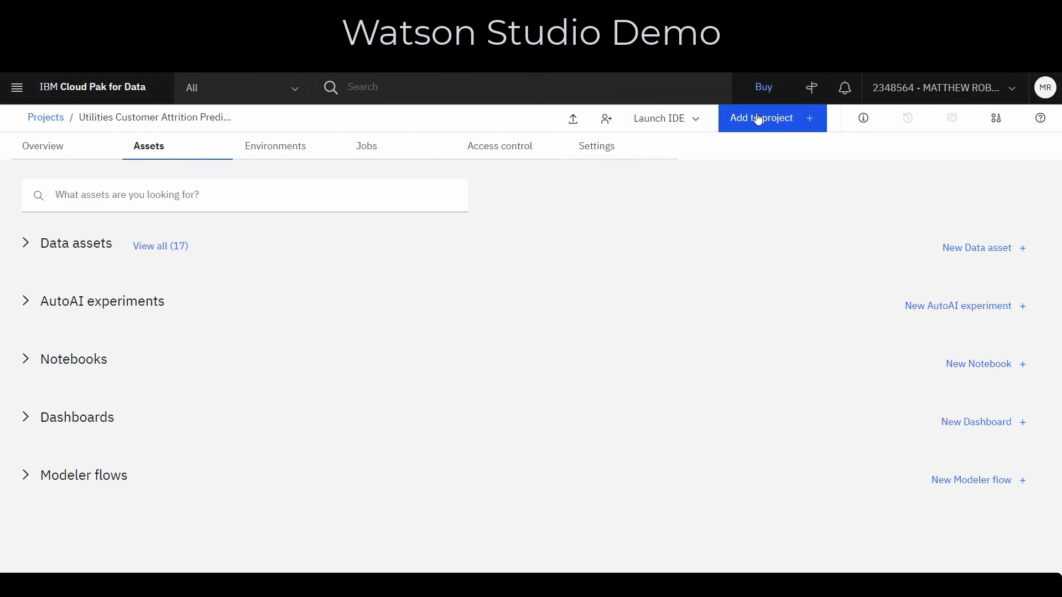
left_click(760, 118)
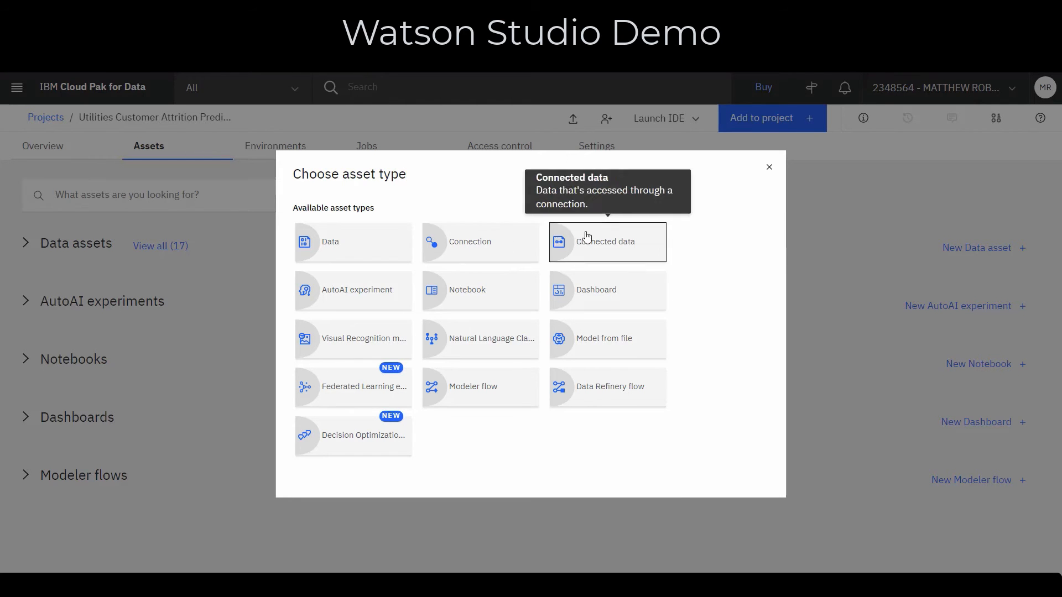
mouse_move(430, 211)
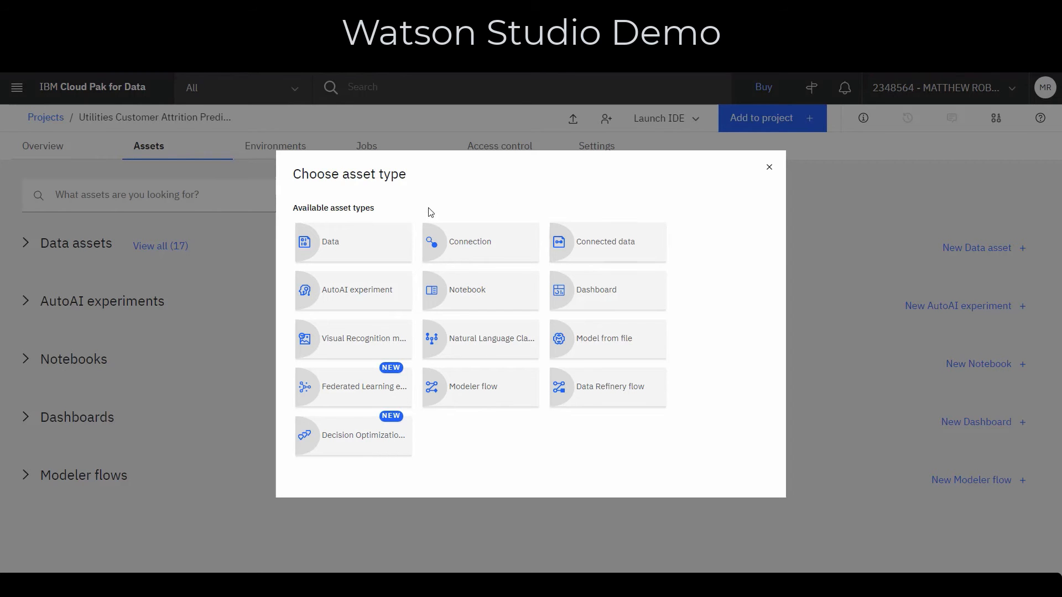
left_click(769, 167)
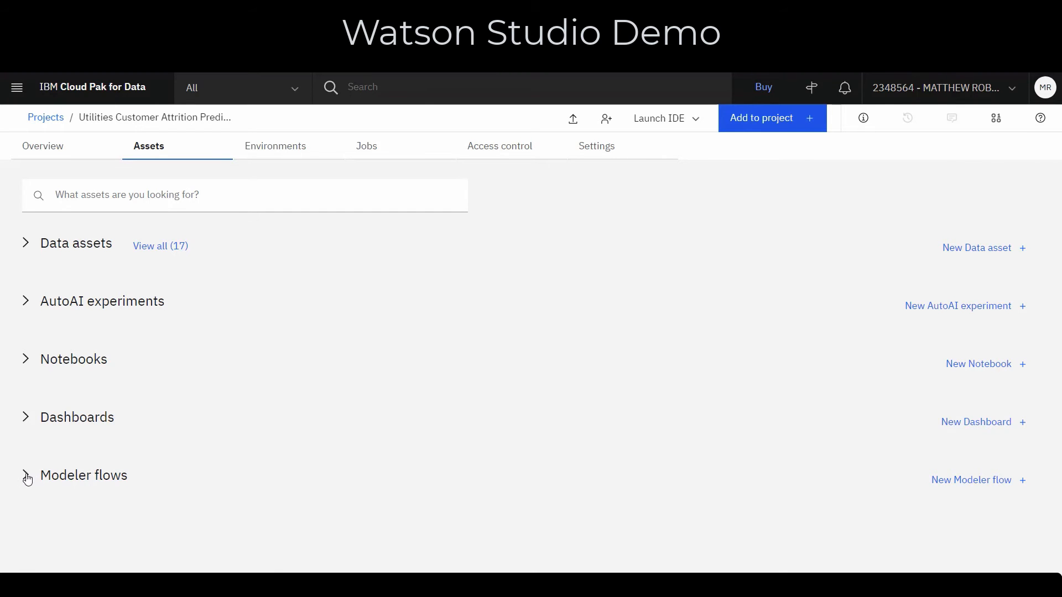
- Open the Customer Churn Flow SPSS modeler flow from Modeler flows and start its runtime
left_click(25, 474)
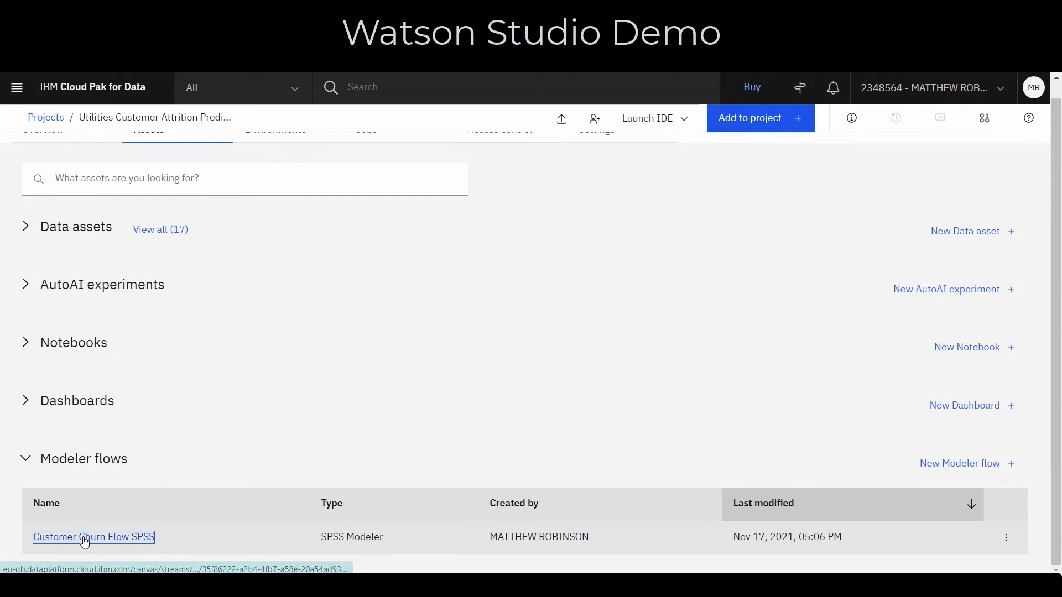
left_click(93, 537)
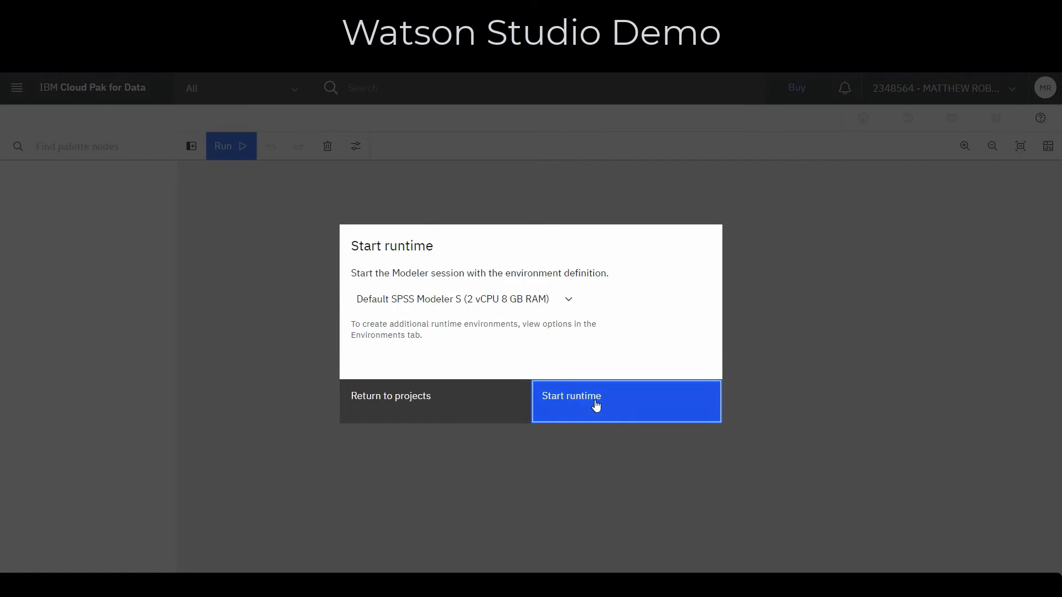
left_click(624, 402)
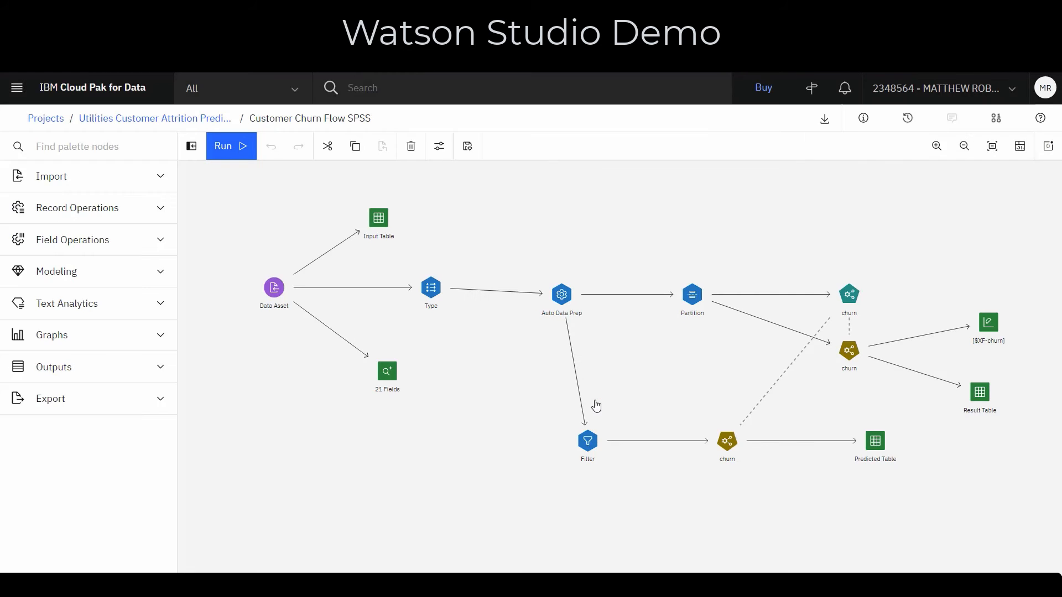
mouse_move(339, 411)
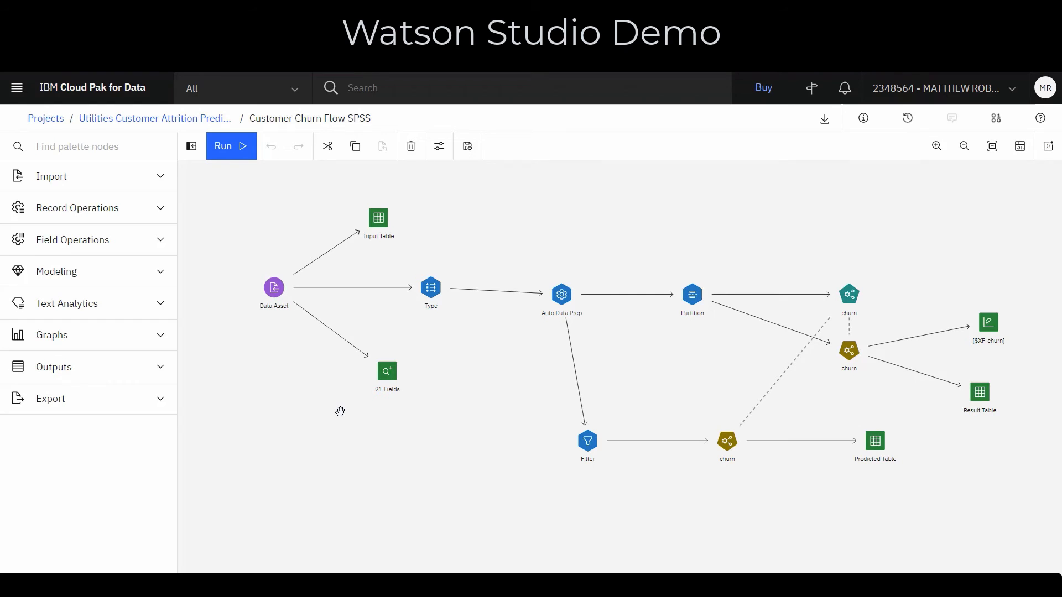
mouse_move(301, 325)
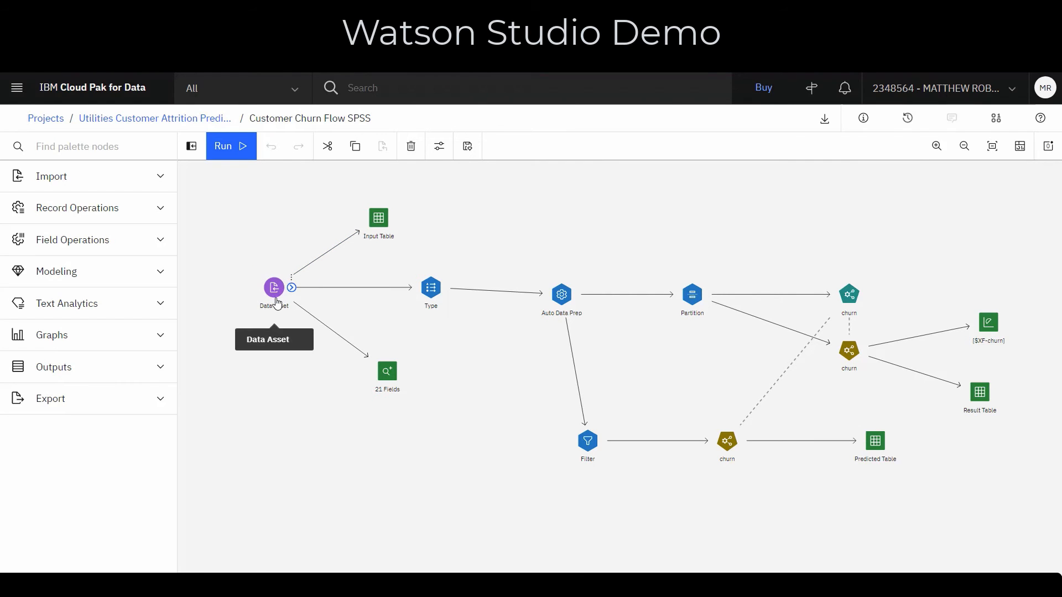
mouse_move(387, 372)
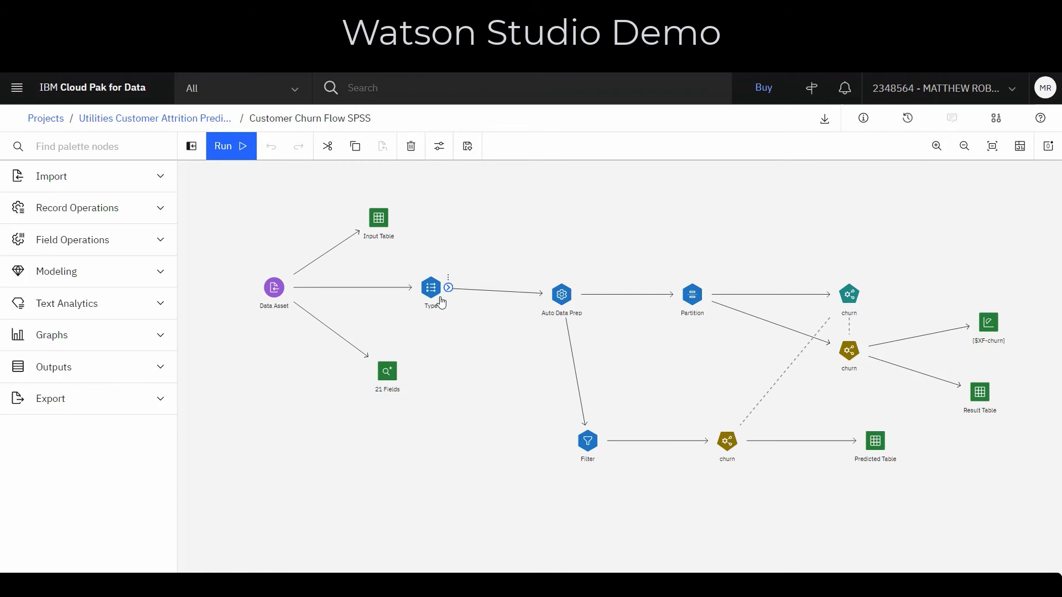
mouse_move(444, 311)
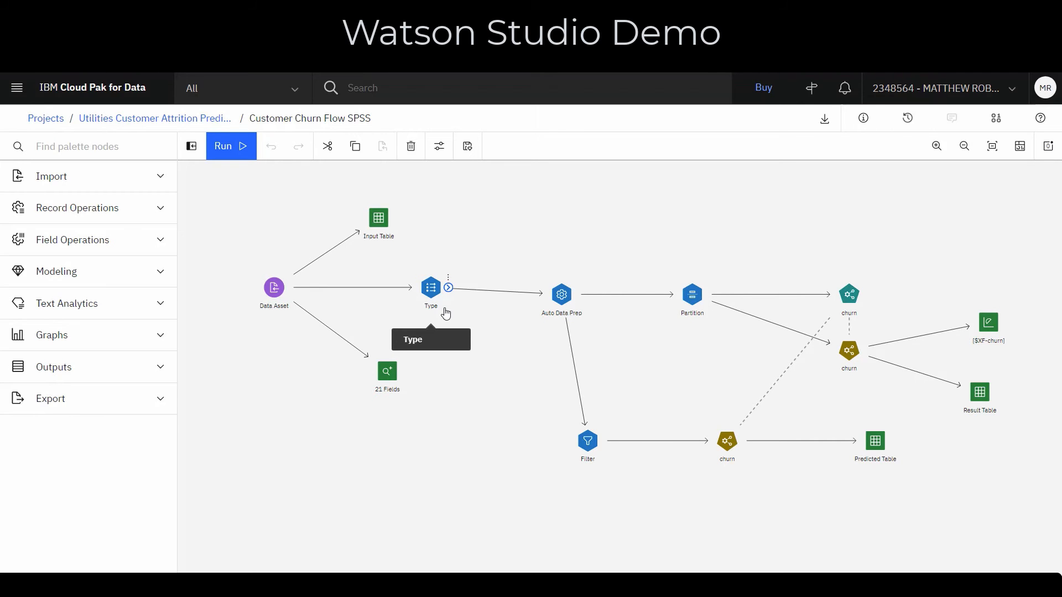
mouse_move(480, 283)
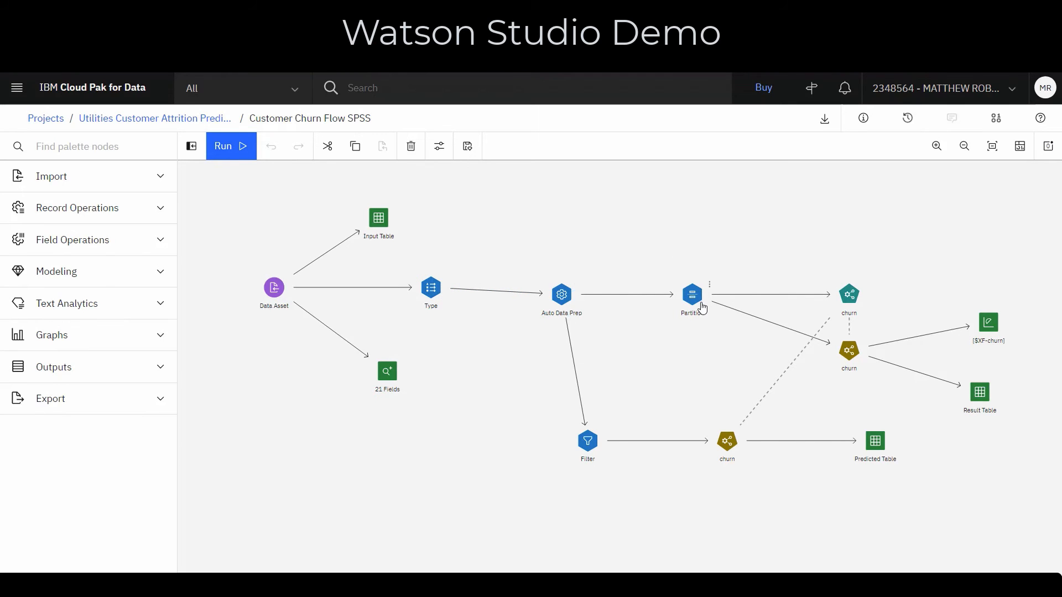
mouse_move(692, 296)
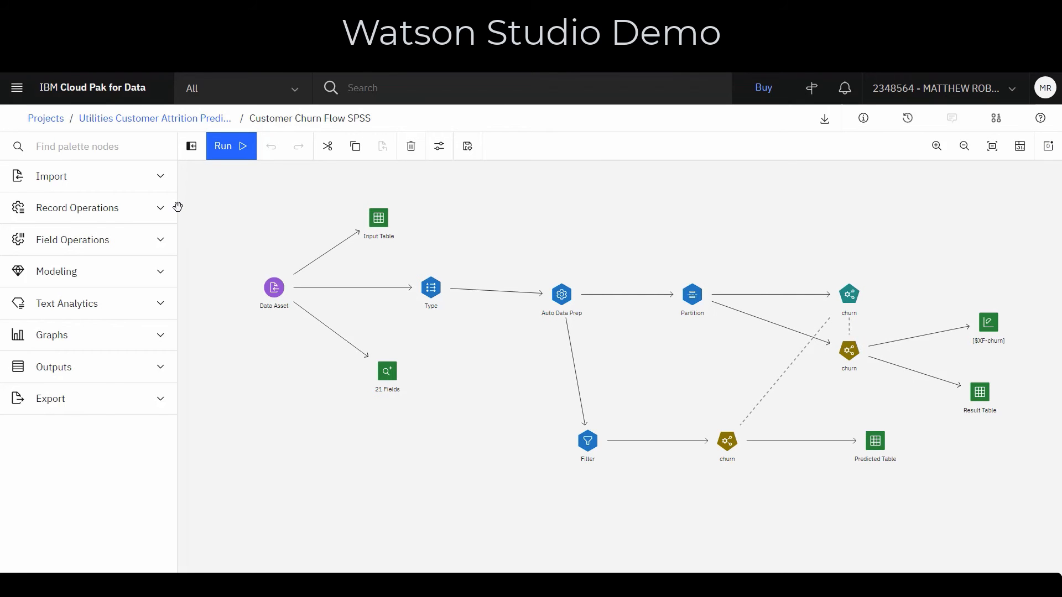
mouse_move(154, 117)
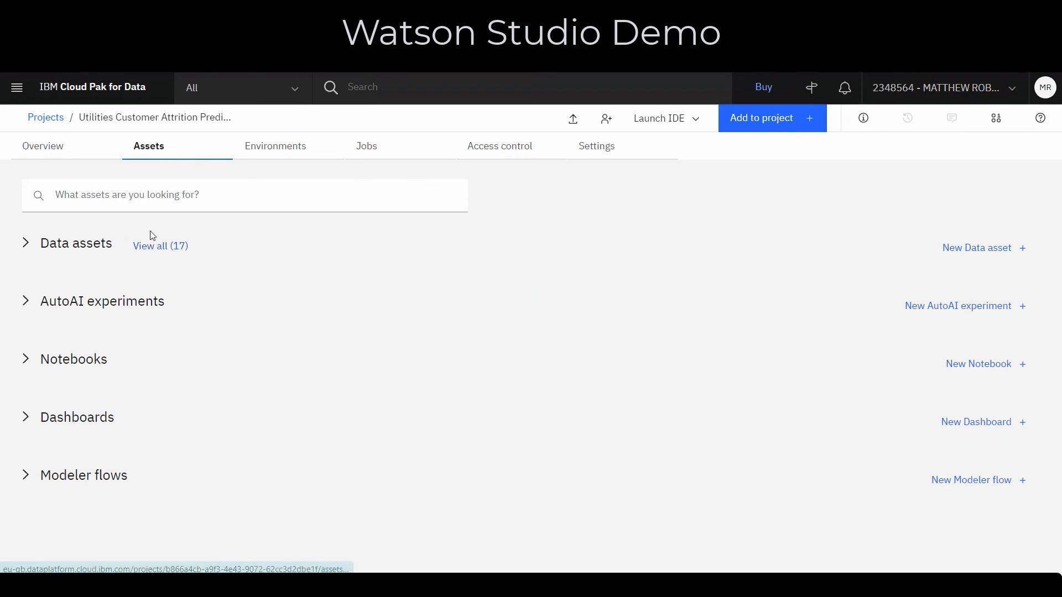
mouse_move(26, 366)
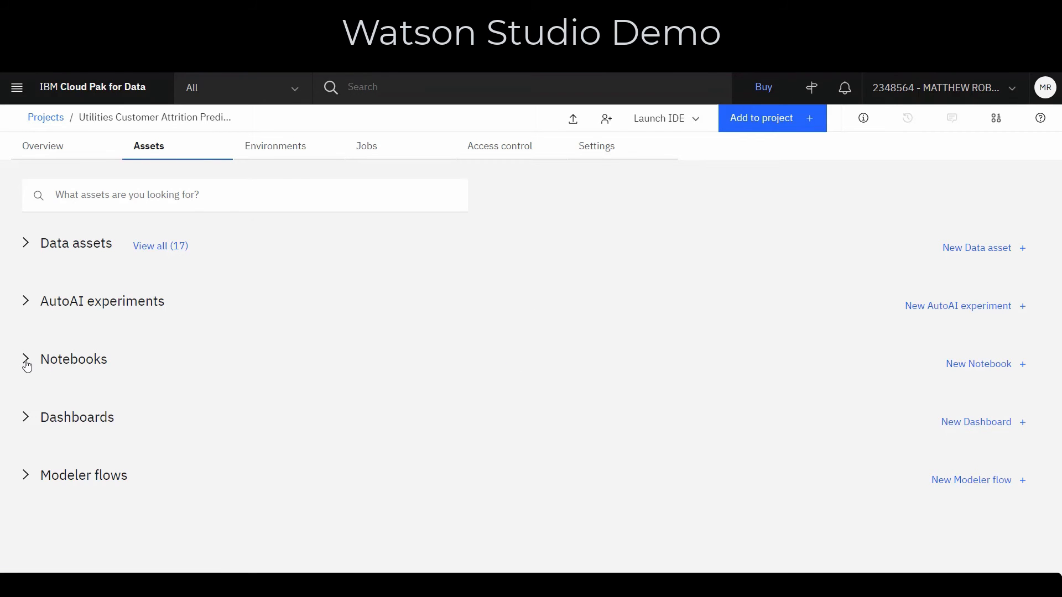
- Open the 1-model_training notebook from the project's Notebooks list
left_click(25, 360)
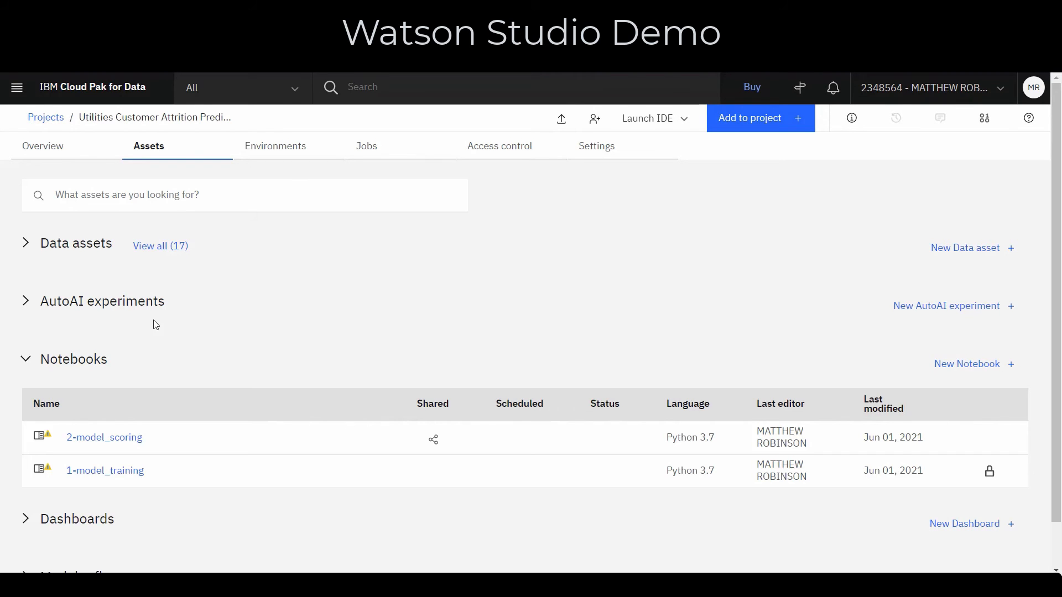
scroll("down", 3)
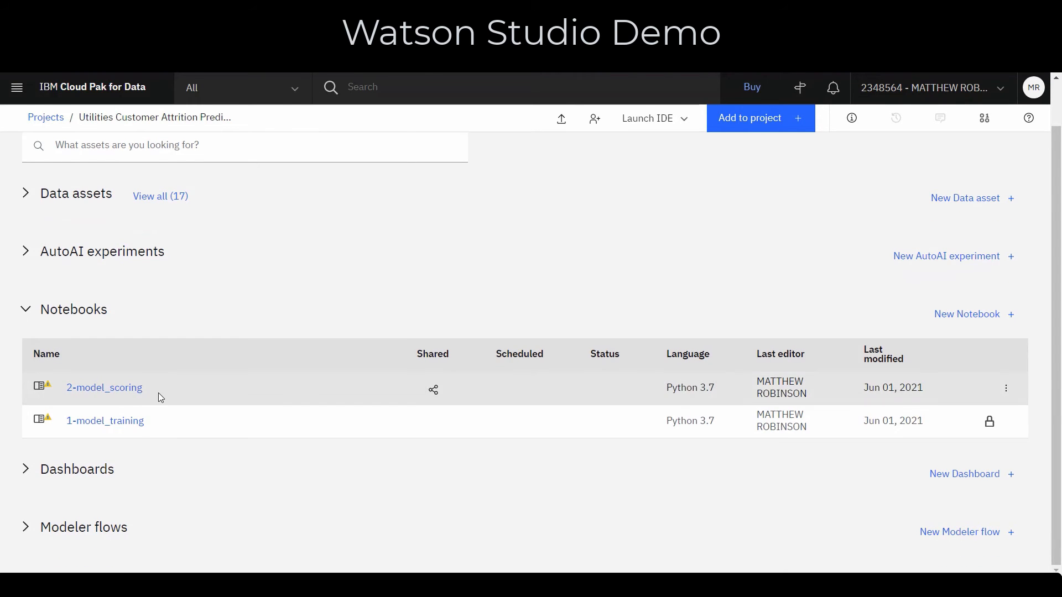
left_click(105, 421)
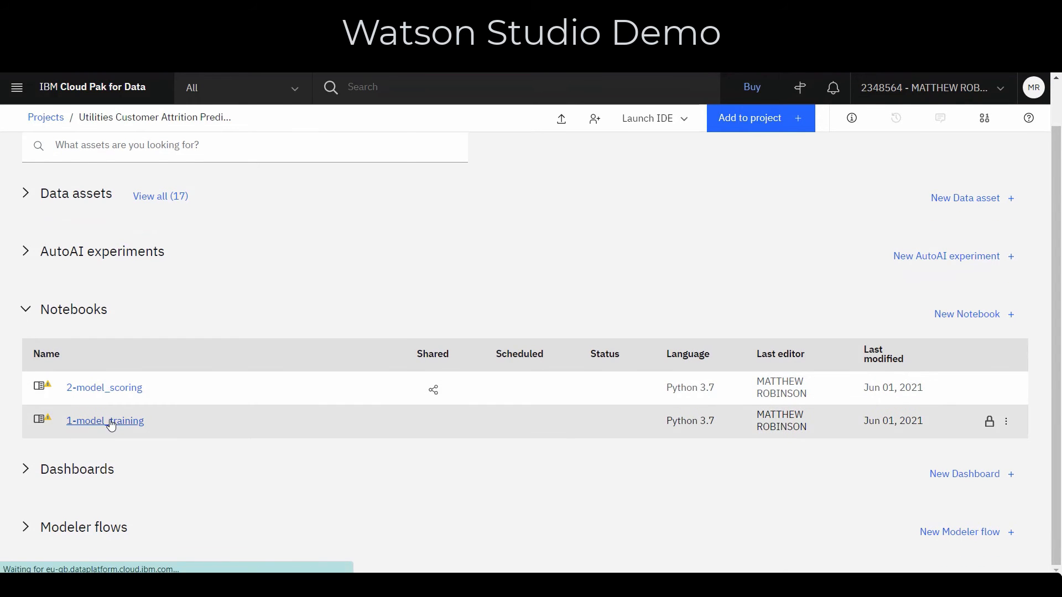
left_click(105, 420)
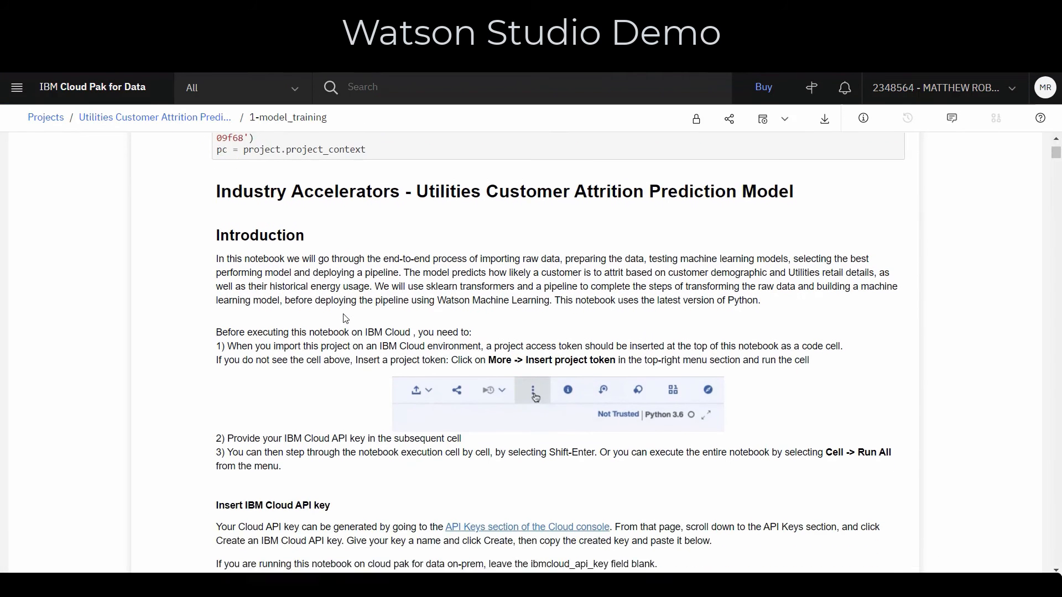
- Scroll through the imports, data load, head() sample and Target Distribution chart
scroll("down", 3)
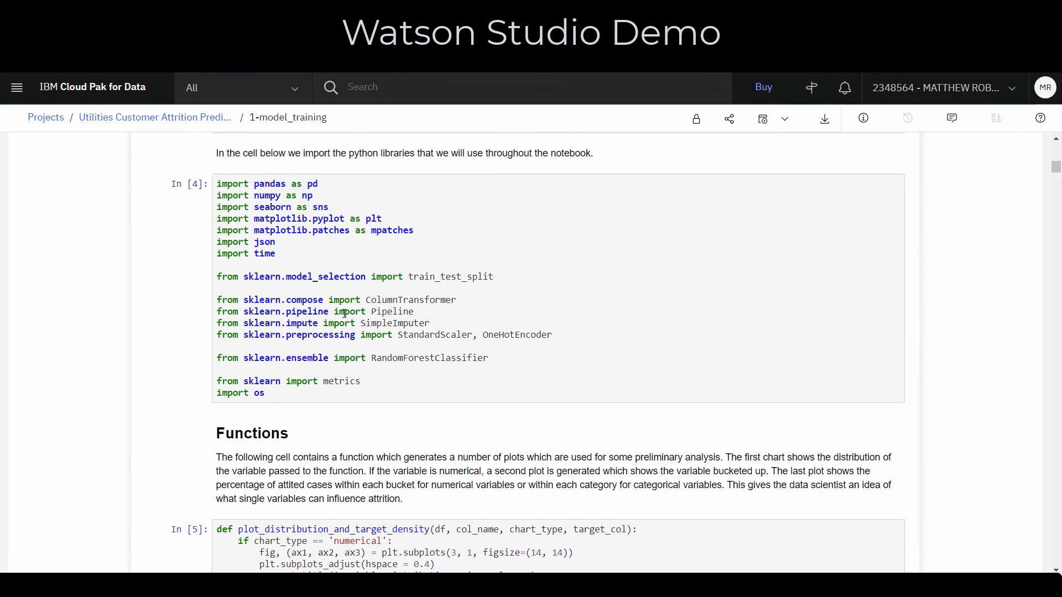
scroll("down", 3)
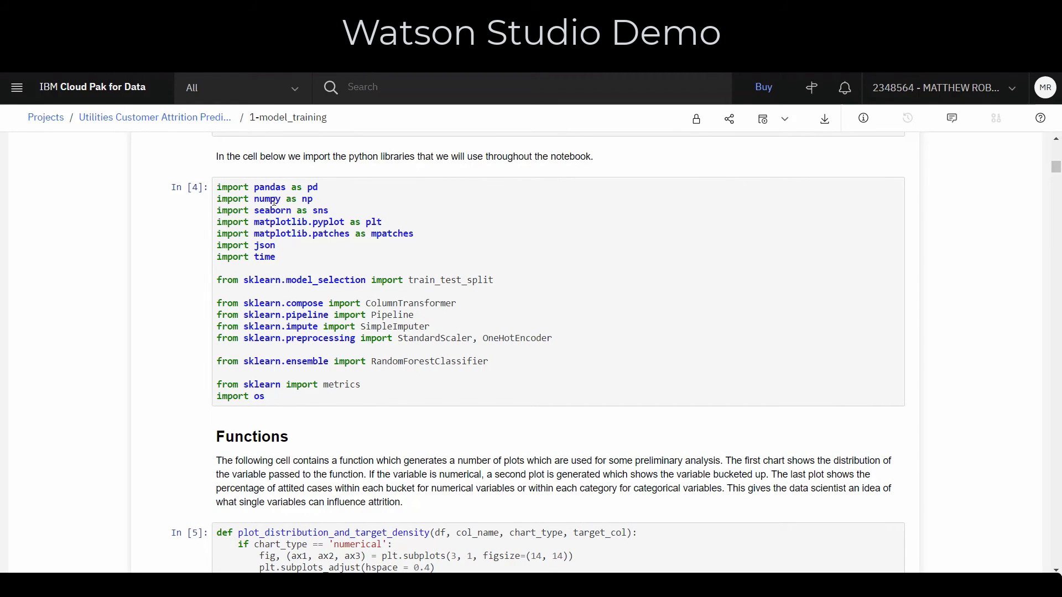
mouse_move(337, 190)
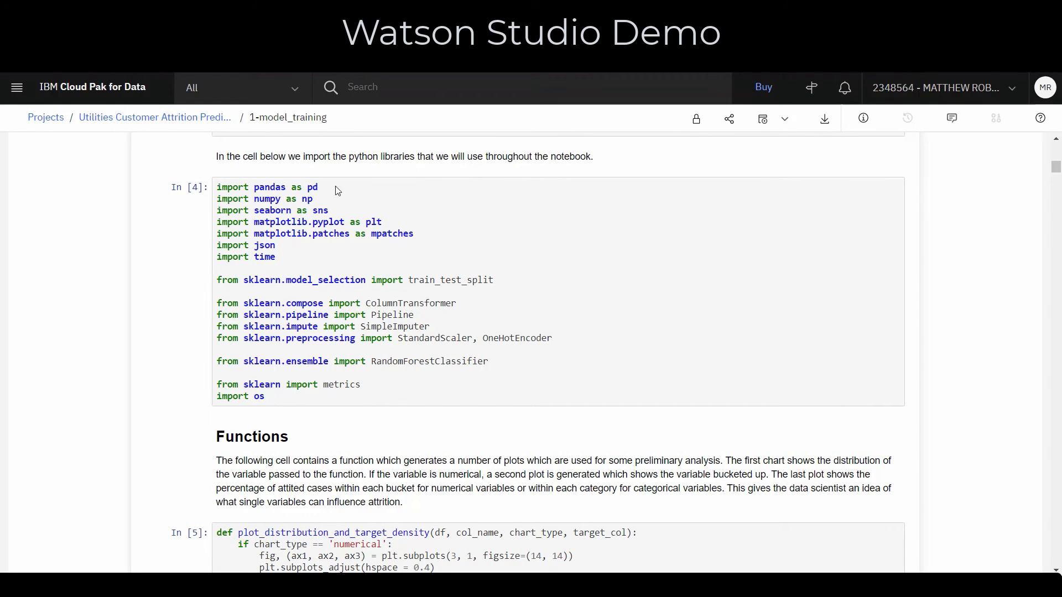
scroll("down", 3)
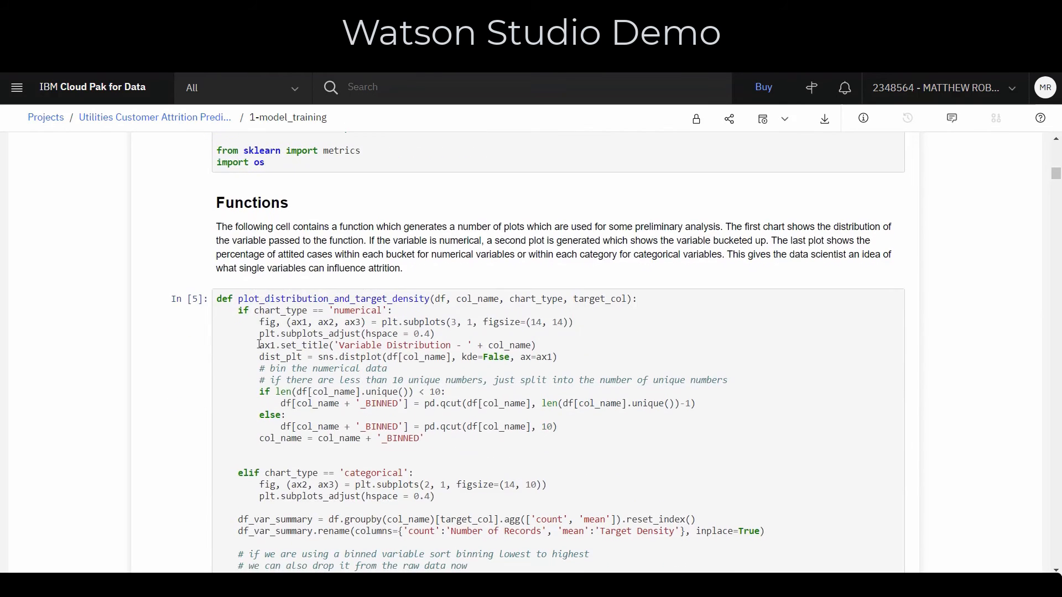
scroll("down", 3)
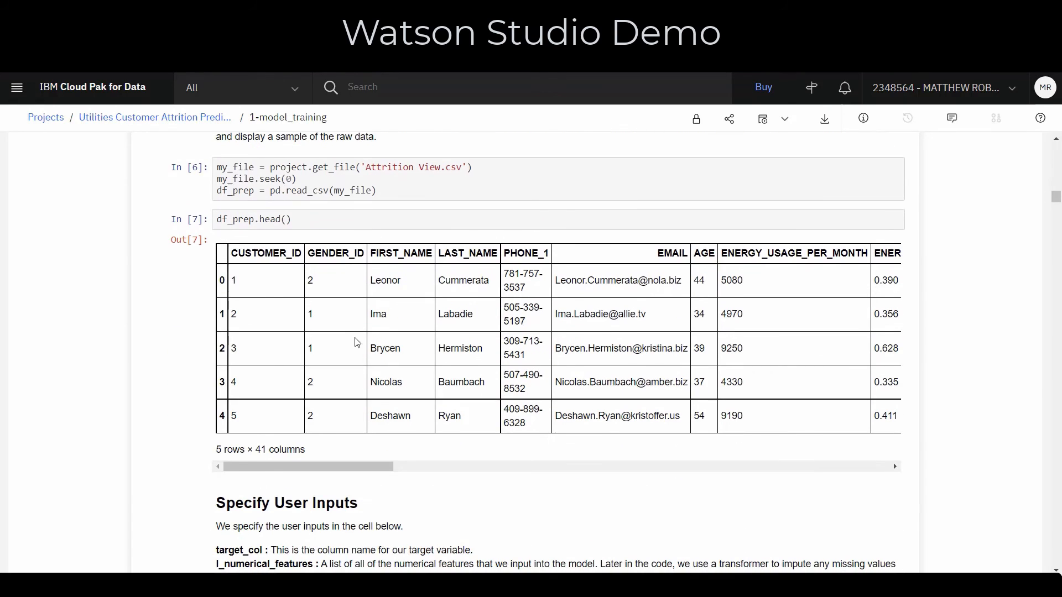
scroll("down", 3)
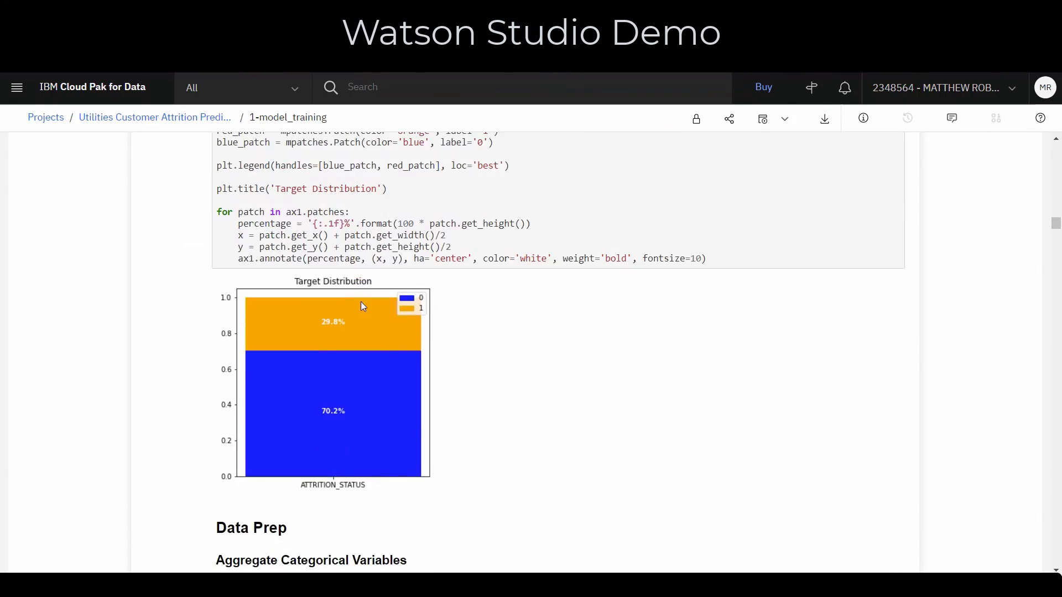
scroll("down", 3)
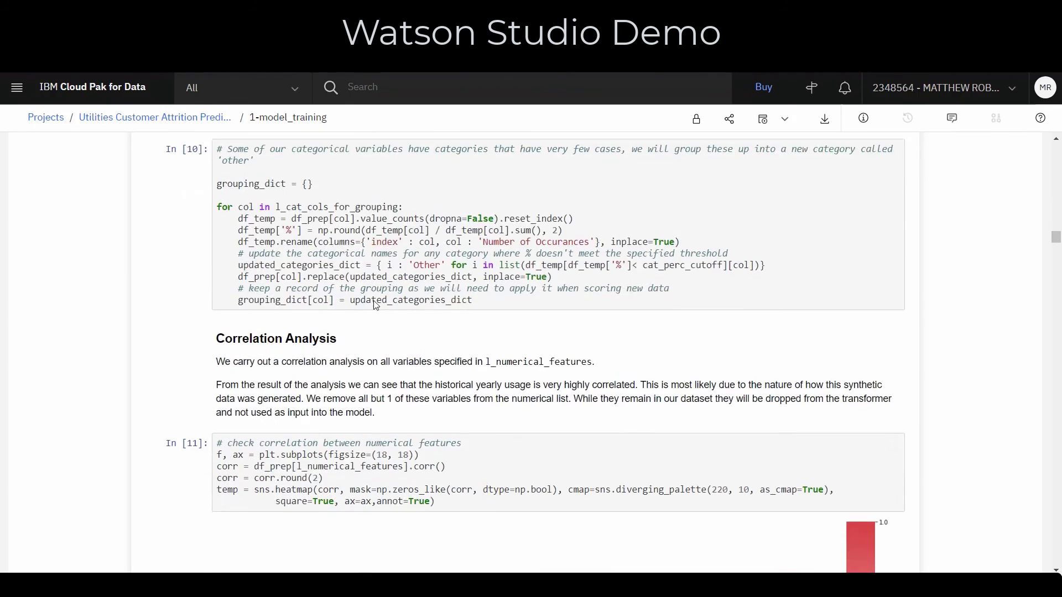
- Scroll through the correlation heatmap to the cell dropping correlated yearly-usage columns
scroll("down", 3)
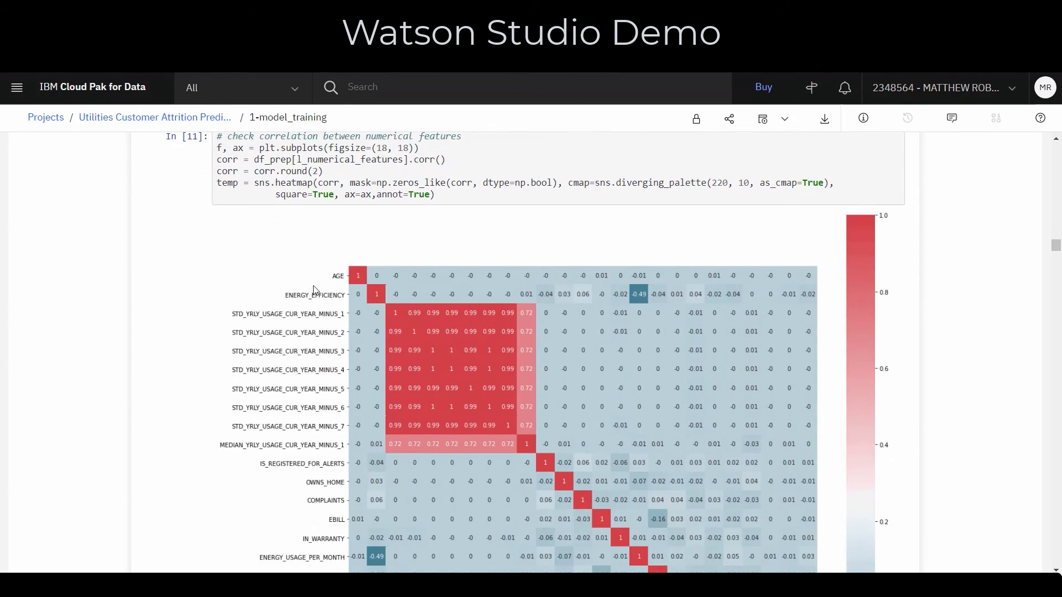
mouse_move(309, 312)
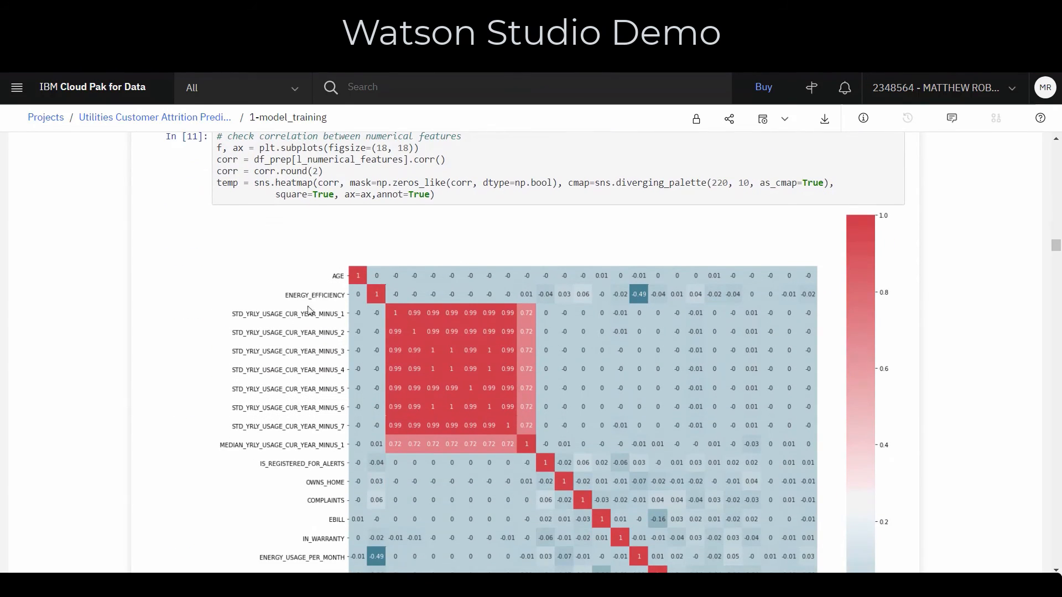
mouse_move(293, 358)
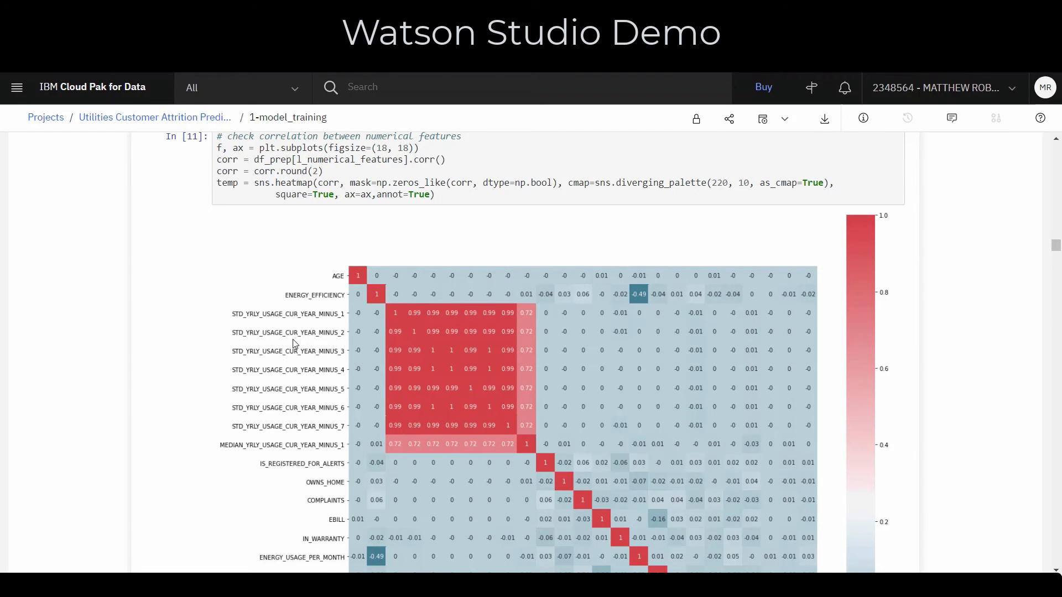
mouse_move(608, 244)
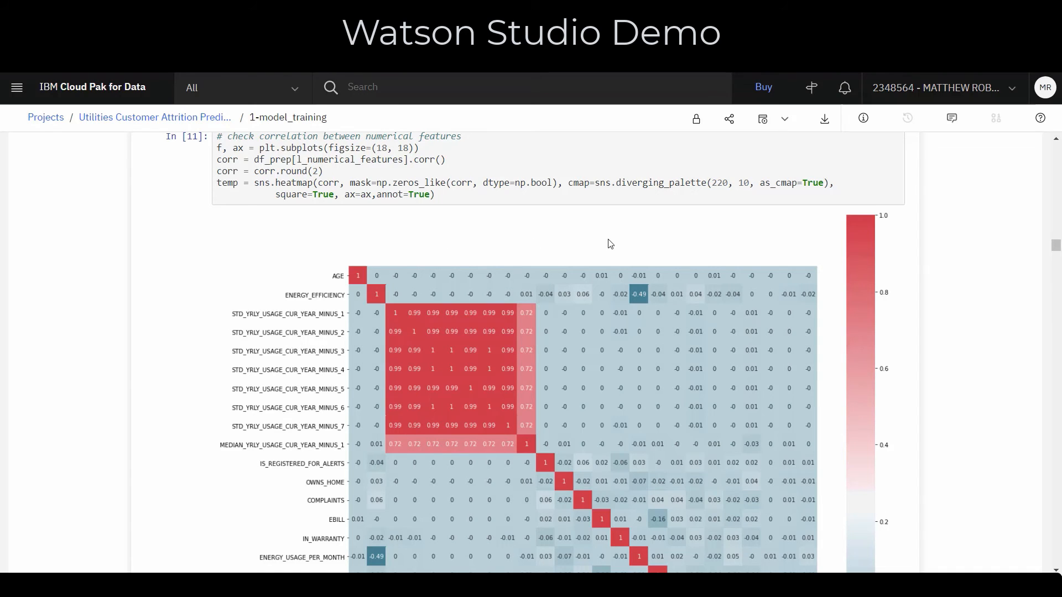
mouse_move(411, 269)
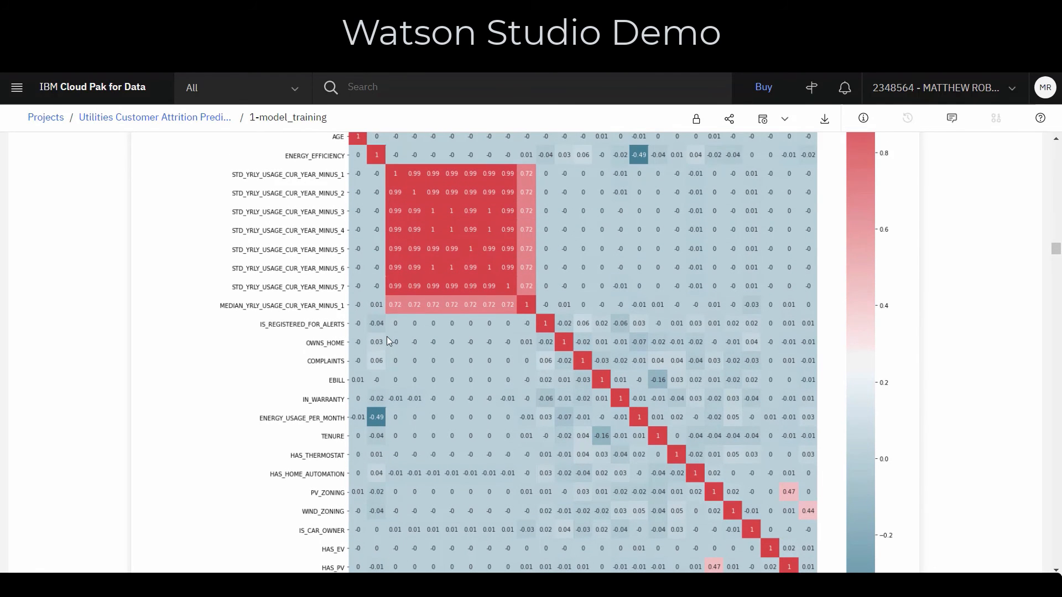
scroll("down", 3)
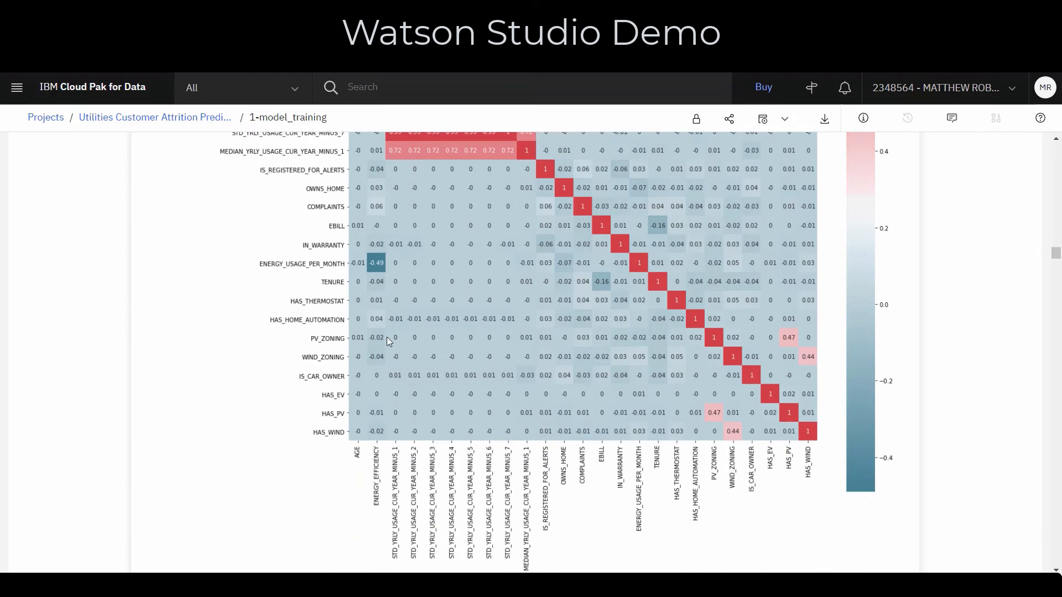
scroll("down", 3)
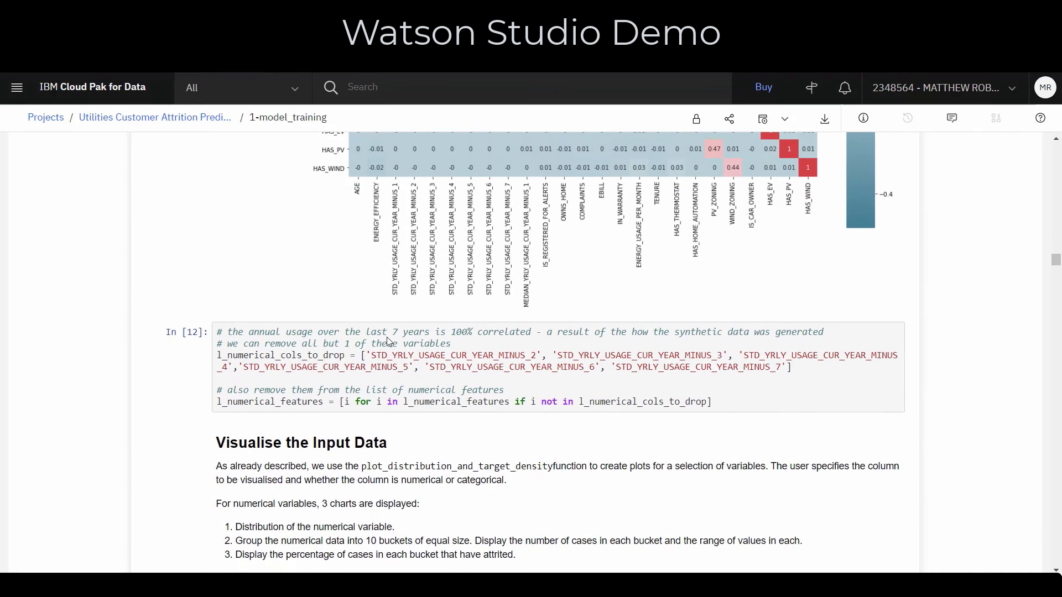
- Scroll past the ENERGY_EFFICIENCY, TENURE and AGE distribution charts to the COMPLAINTS charts
scroll("down", 3)
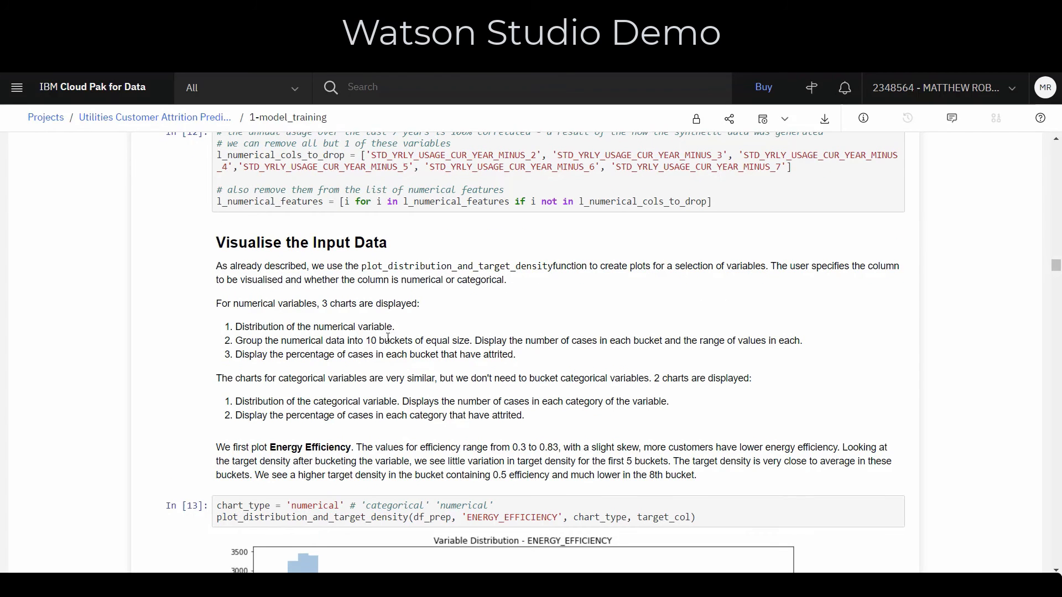
scroll("down", 3)
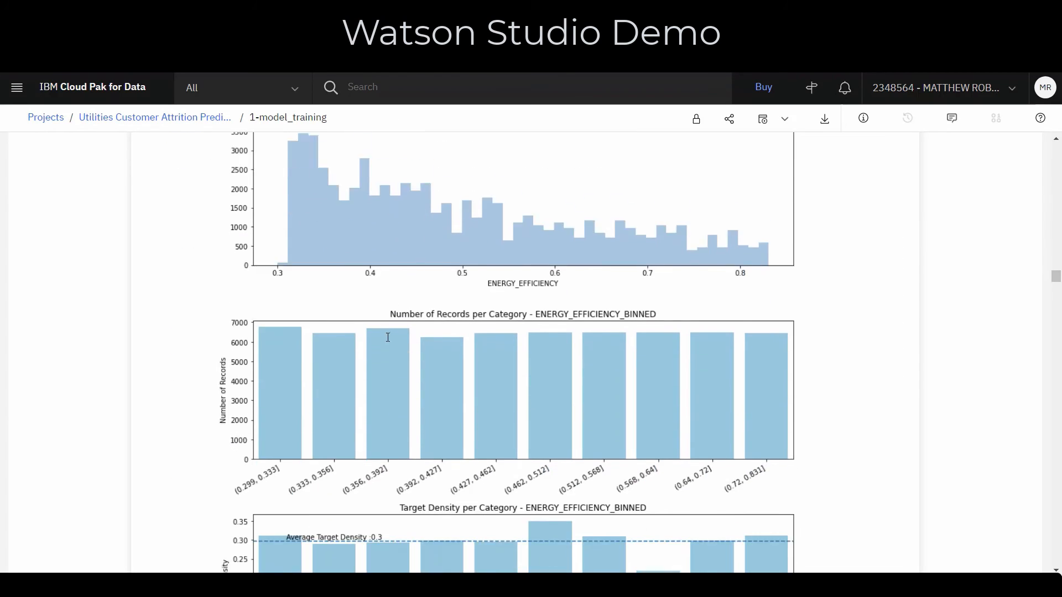
scroll("down", 3)
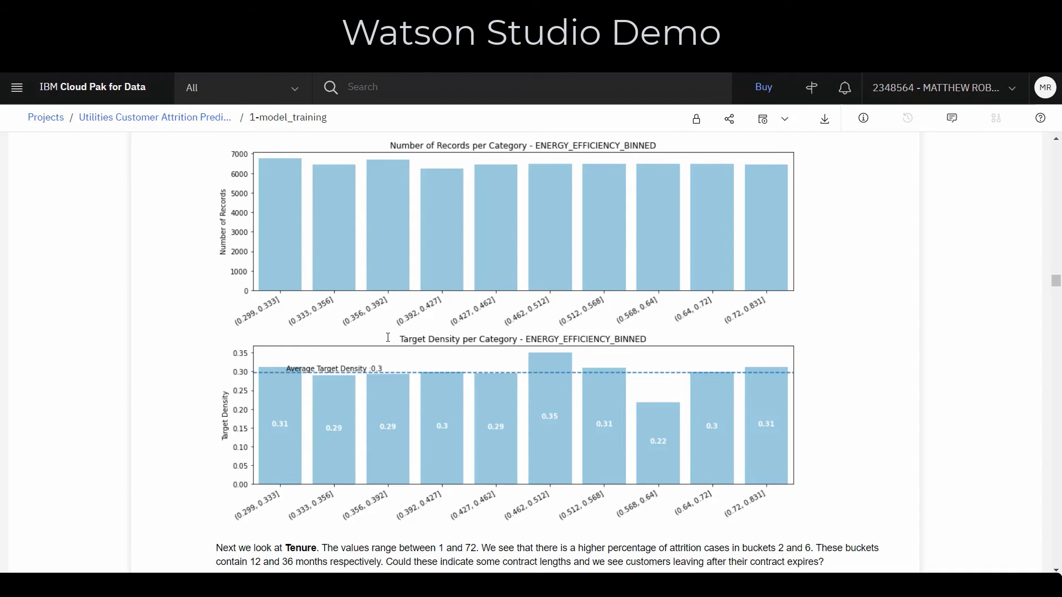
scroll("down", 3)
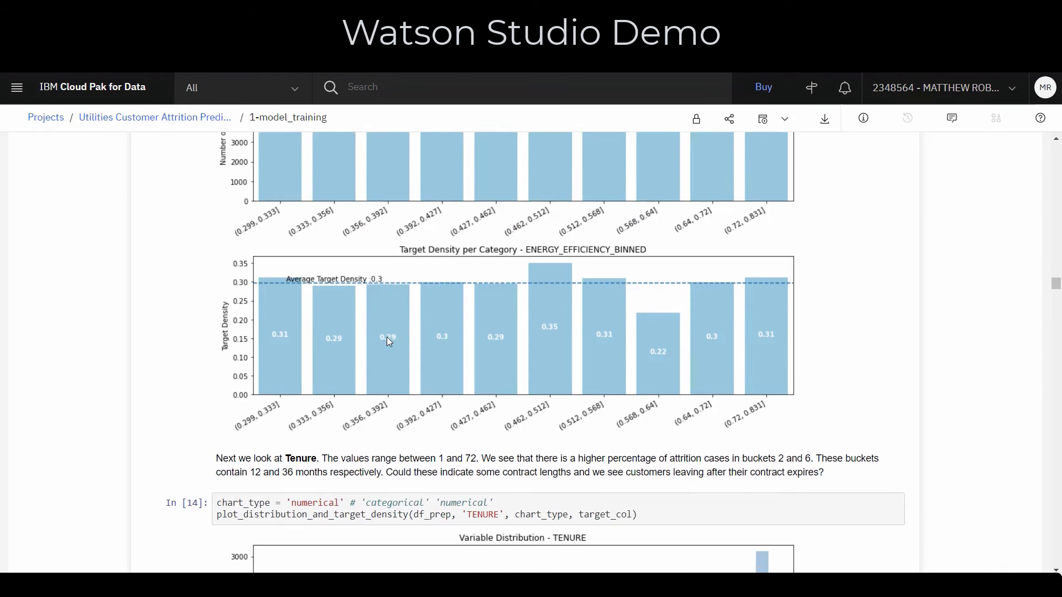
scroll("down", 3)
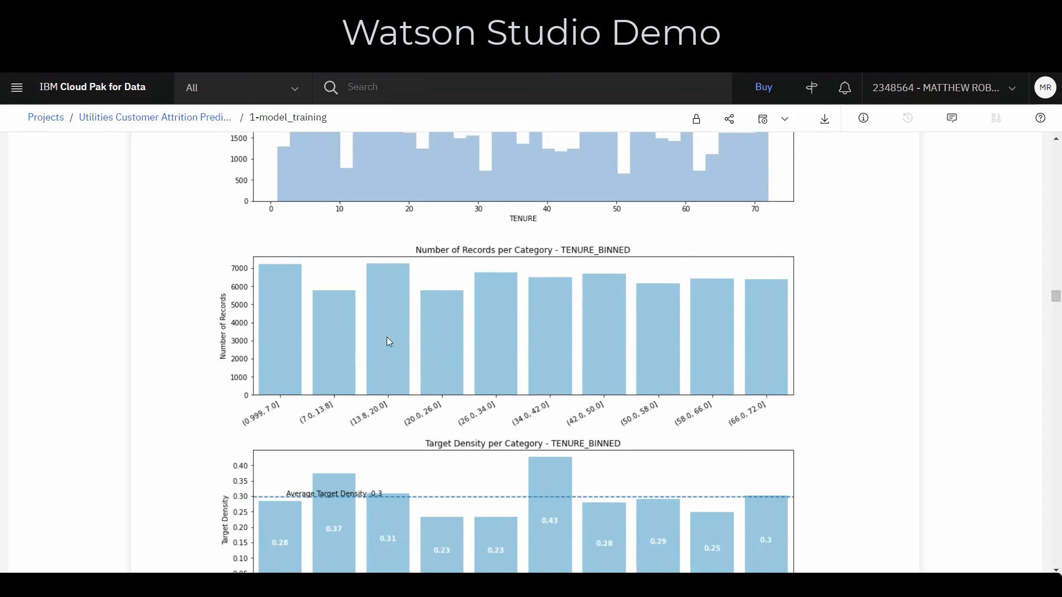
scroll("down", 3)
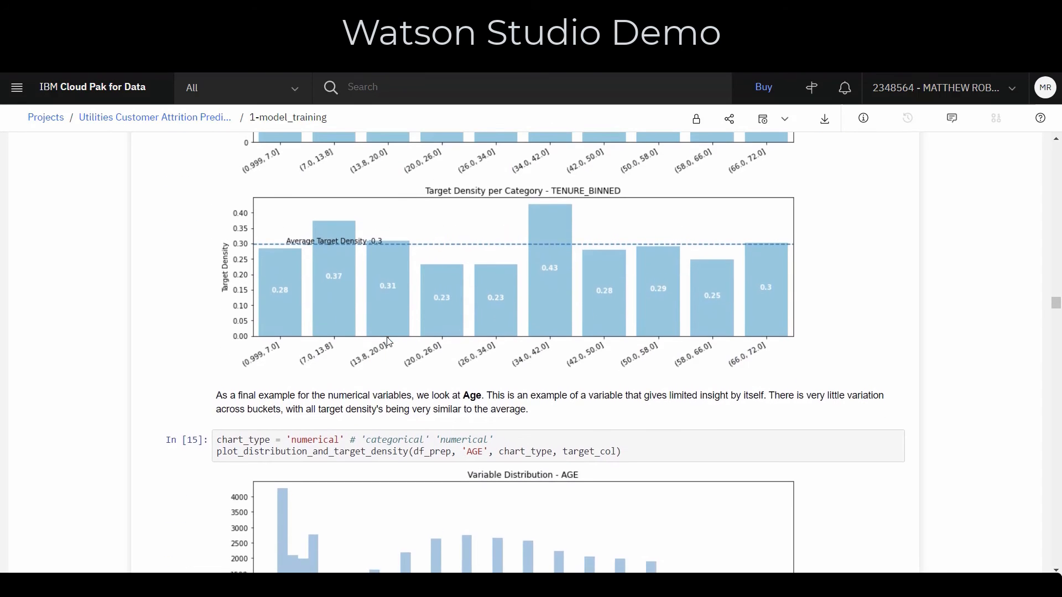
scroll("down", 3)
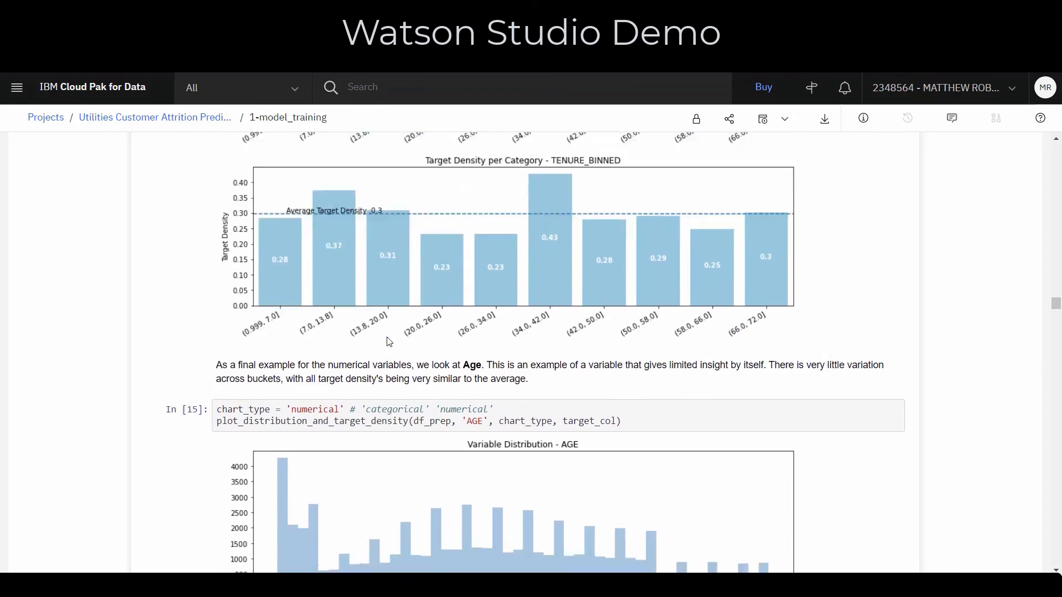
scroll("down", 3)
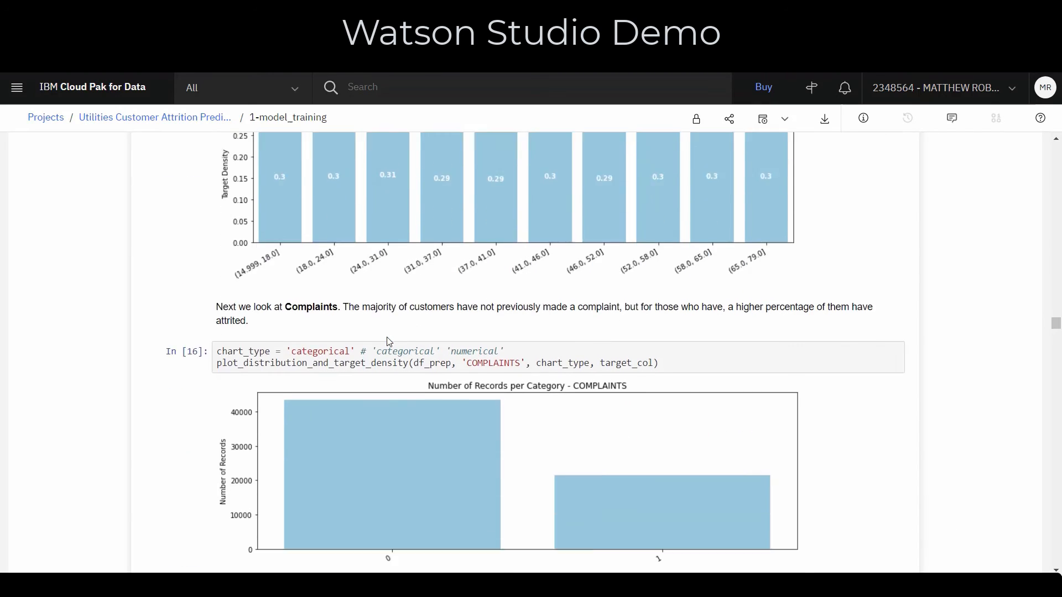
- Scroll past the data split, highlighting the 60% training share, and transformer cells to tuning
scroll("down", 3)
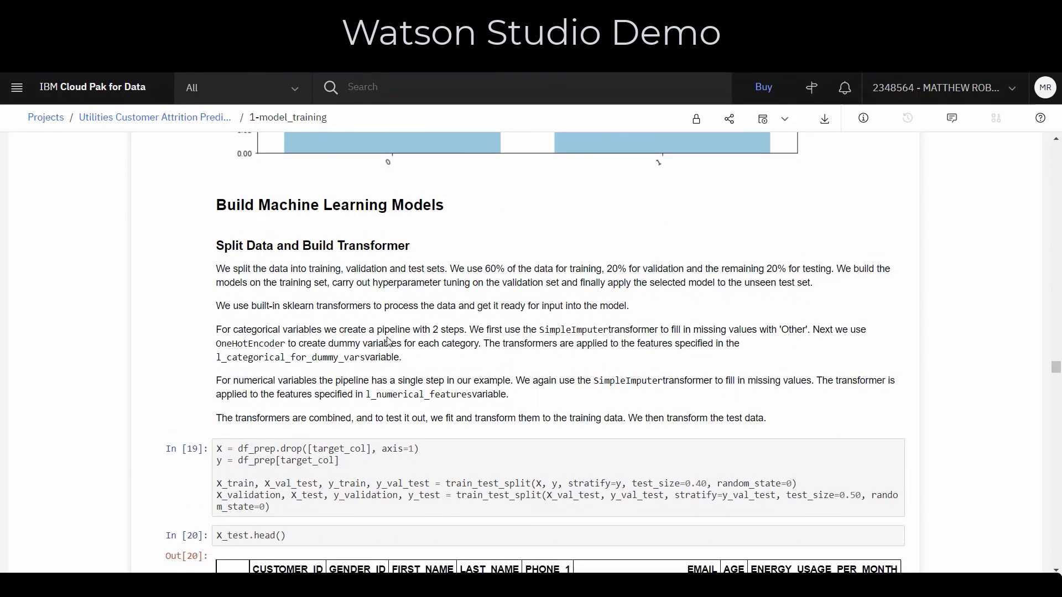
scroll("down", 3)
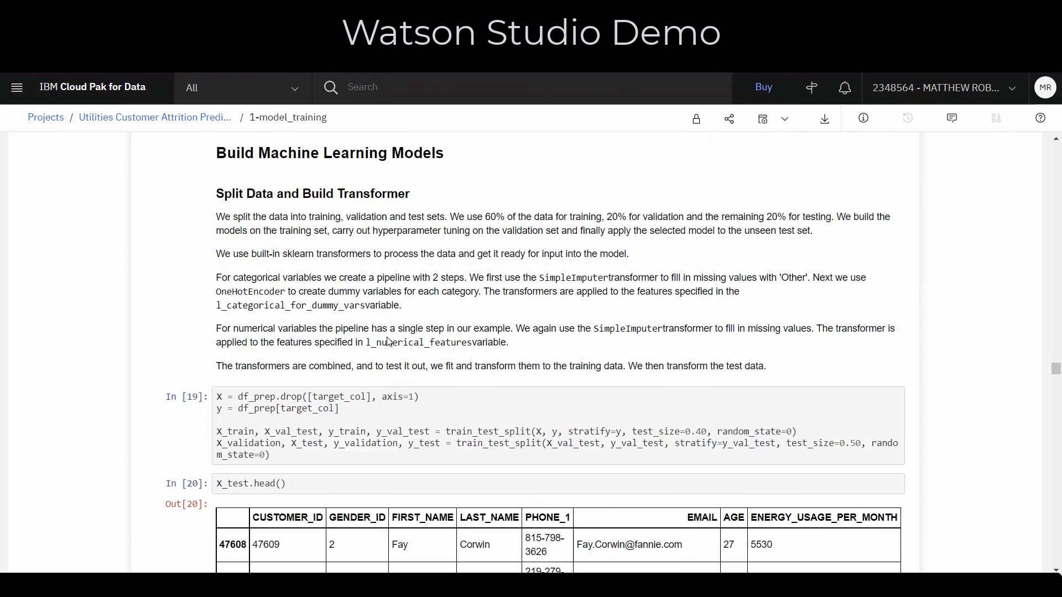
scroll("down", 3)
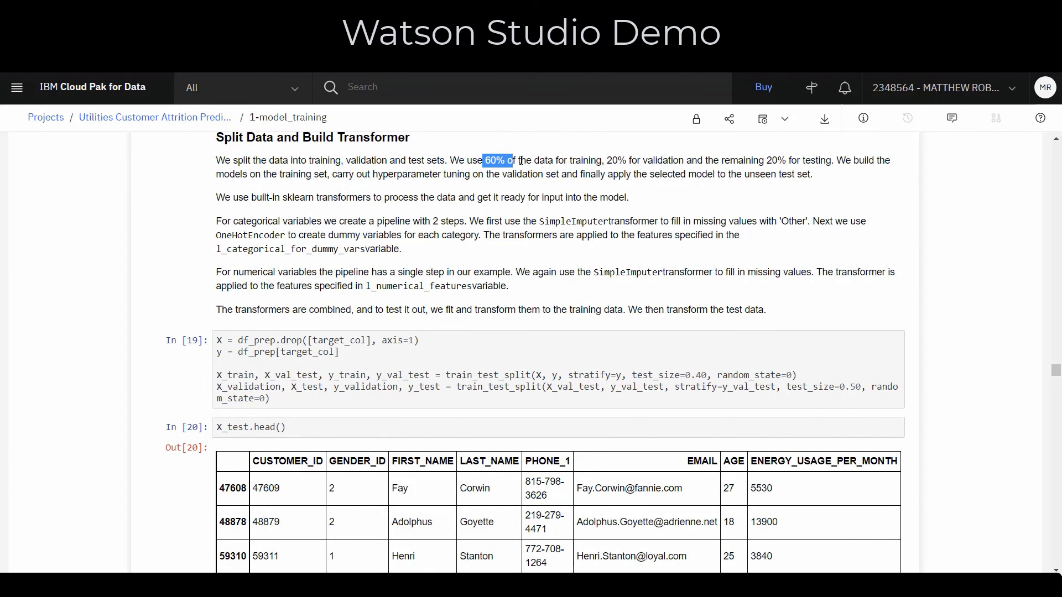
left_click_drag(515, 160, 676, 161)
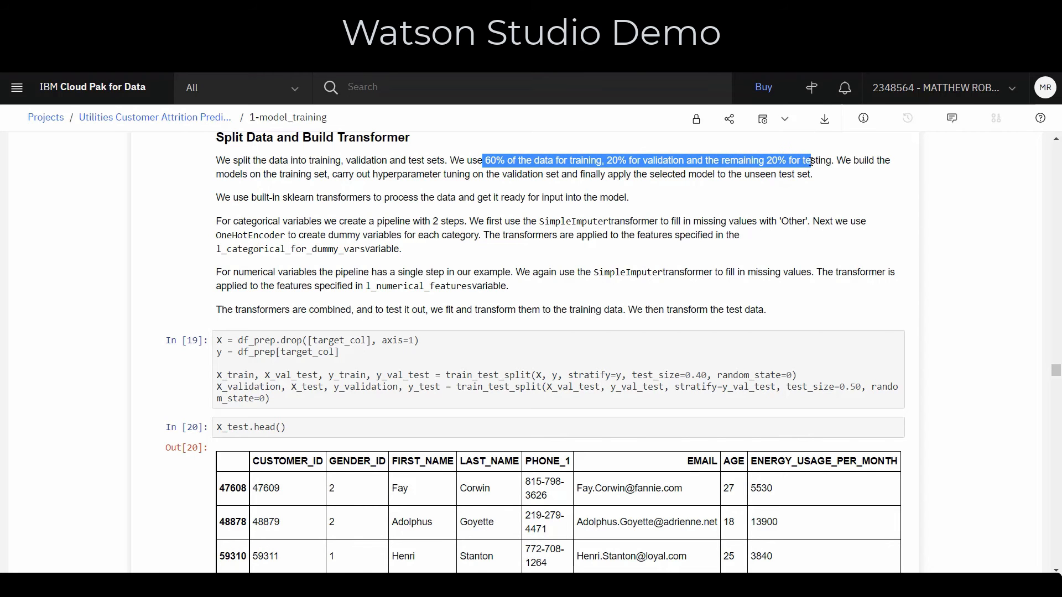
scroll("down", 3)
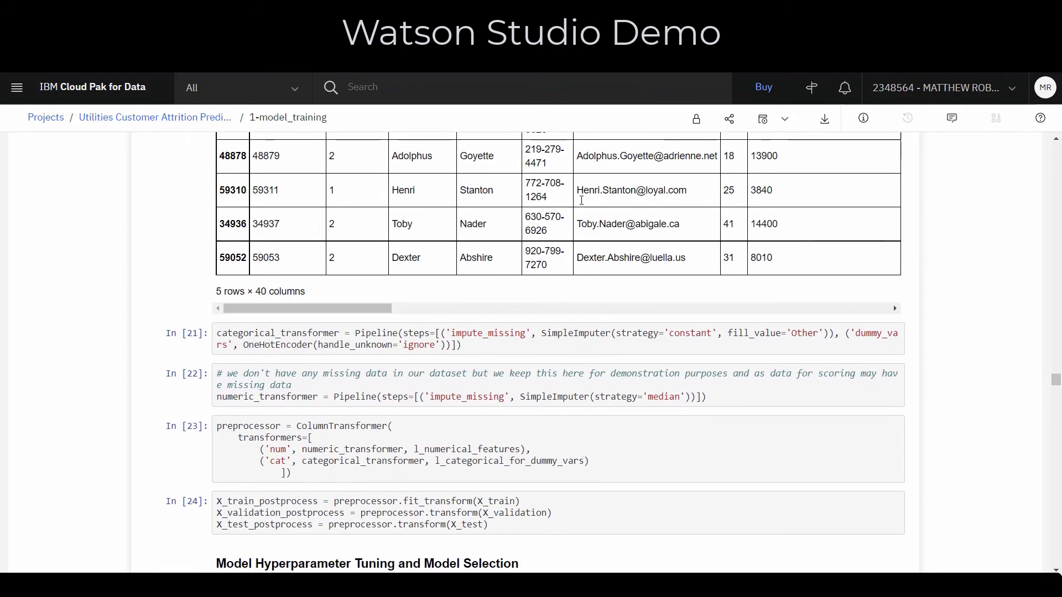
scroll("down", 3)
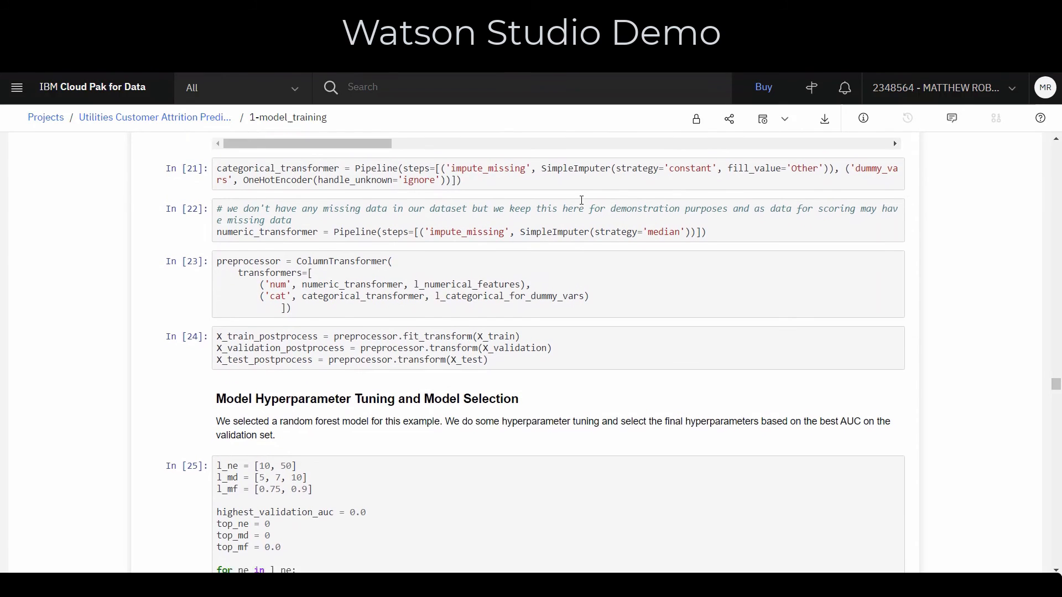
scroll("down", 3)
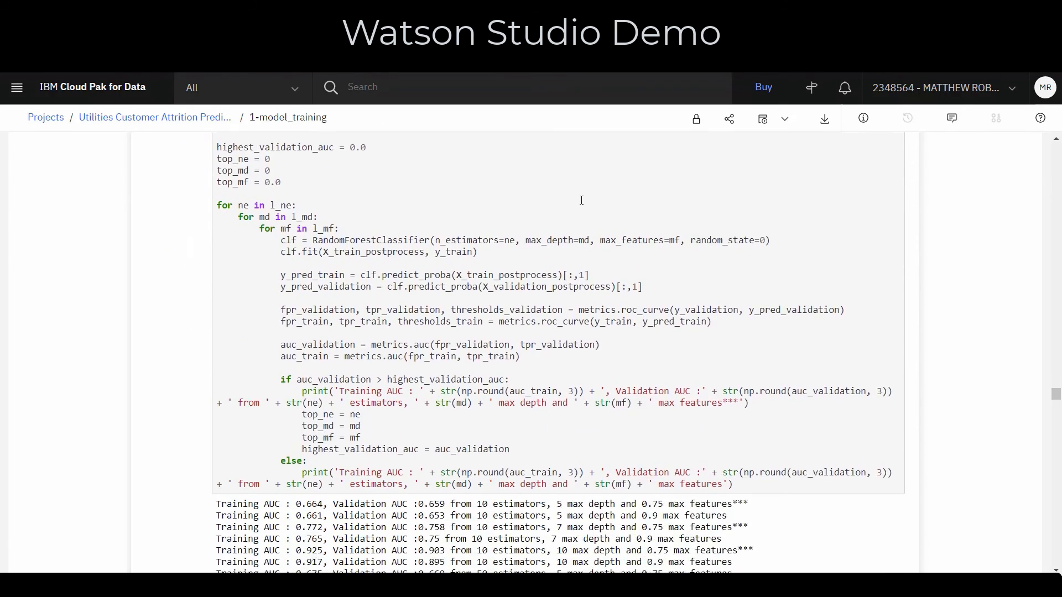
- Scroll to the final pipeline's train, validation and test AUC scores and ROC curve
scroll("down", 3)
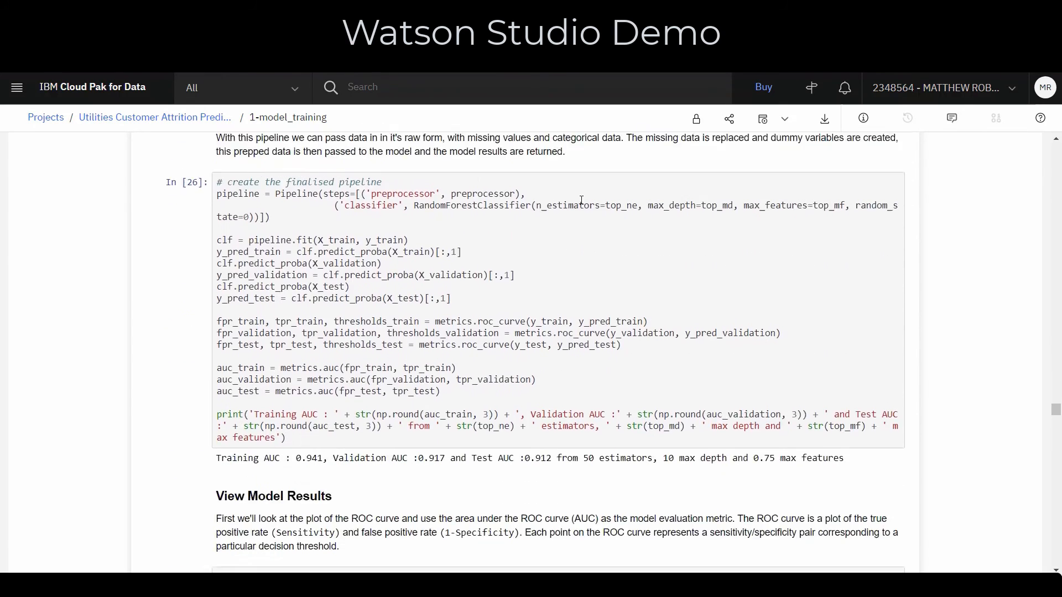
scroll("down", 3)
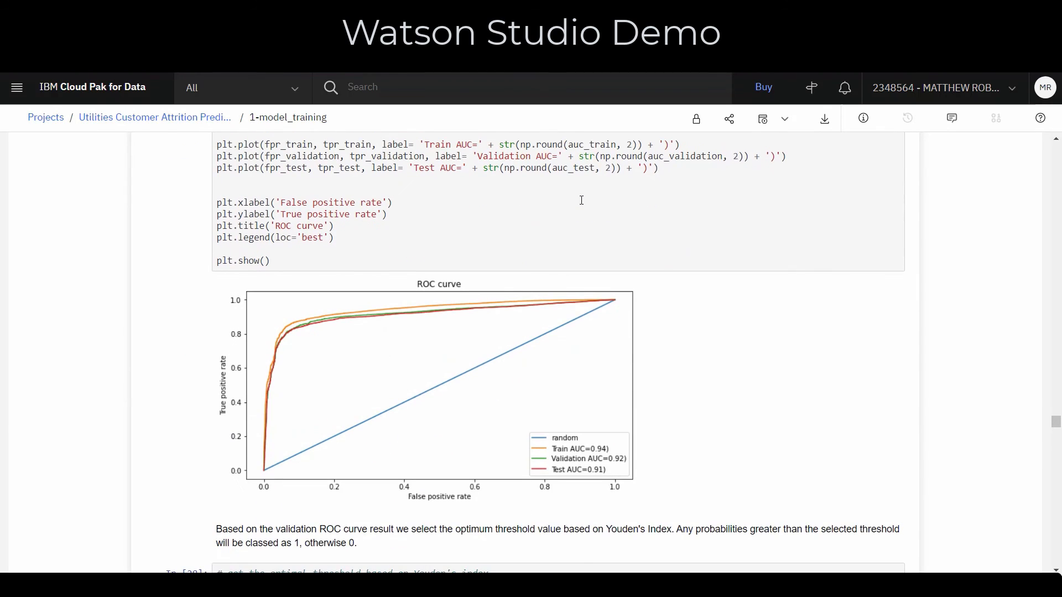
scroll("up", 3)
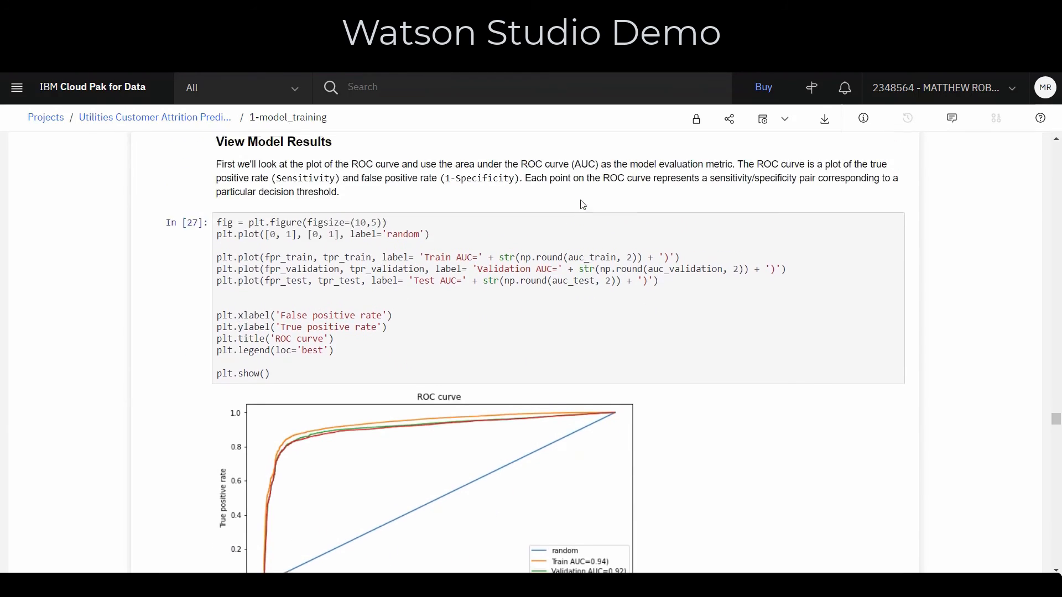
scroll("down", 3)
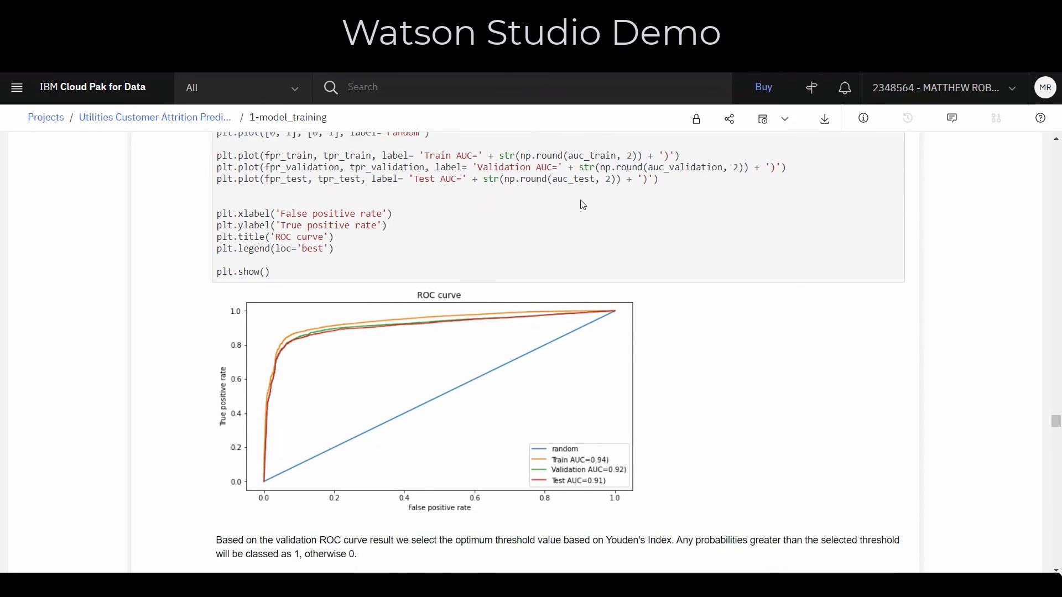
scroll("down", 3)
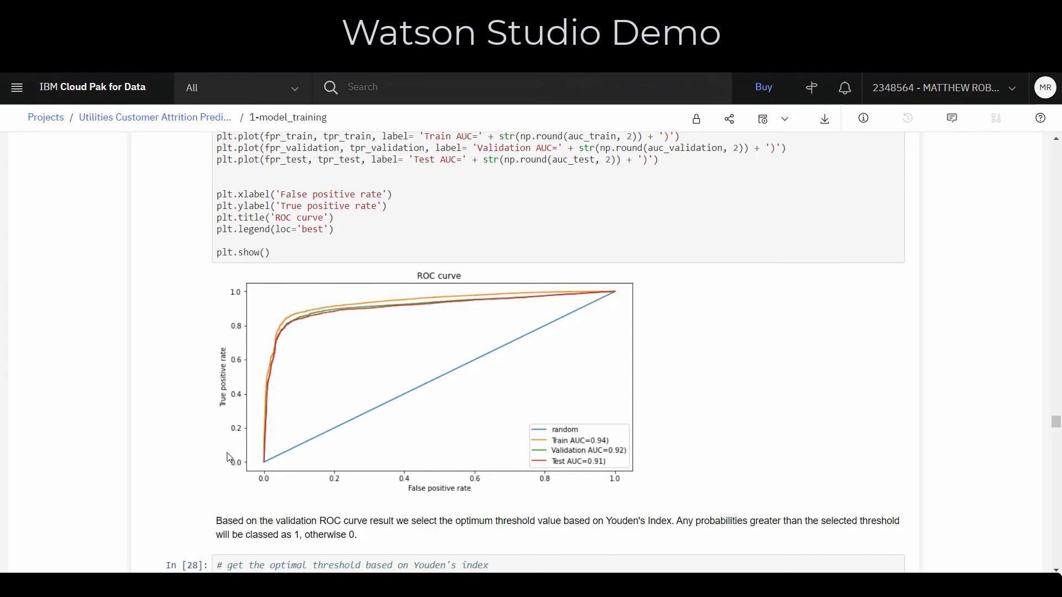
scroll("down", 3)
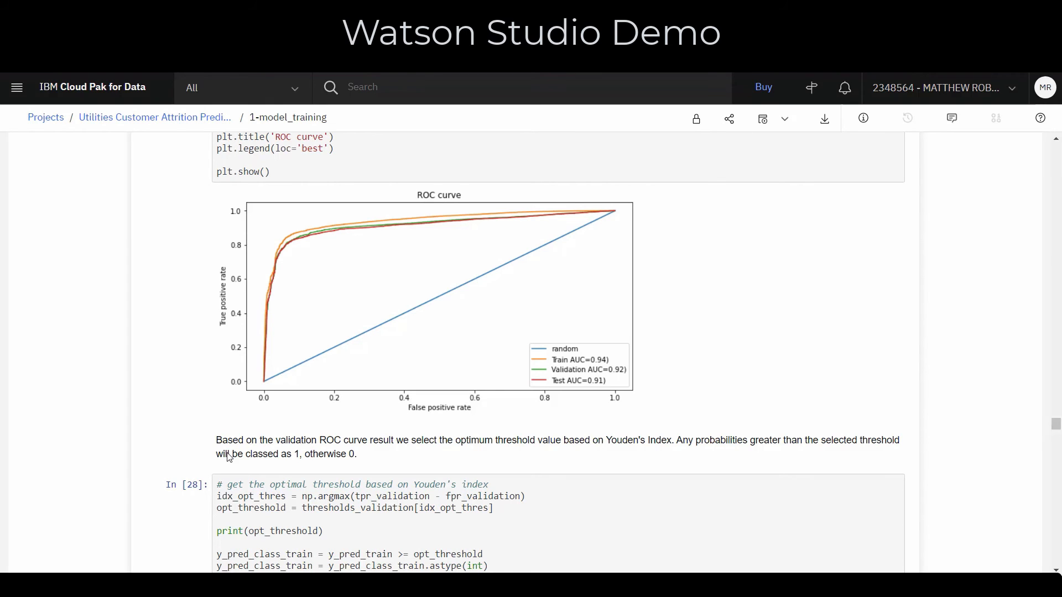
scroll("down", 3)
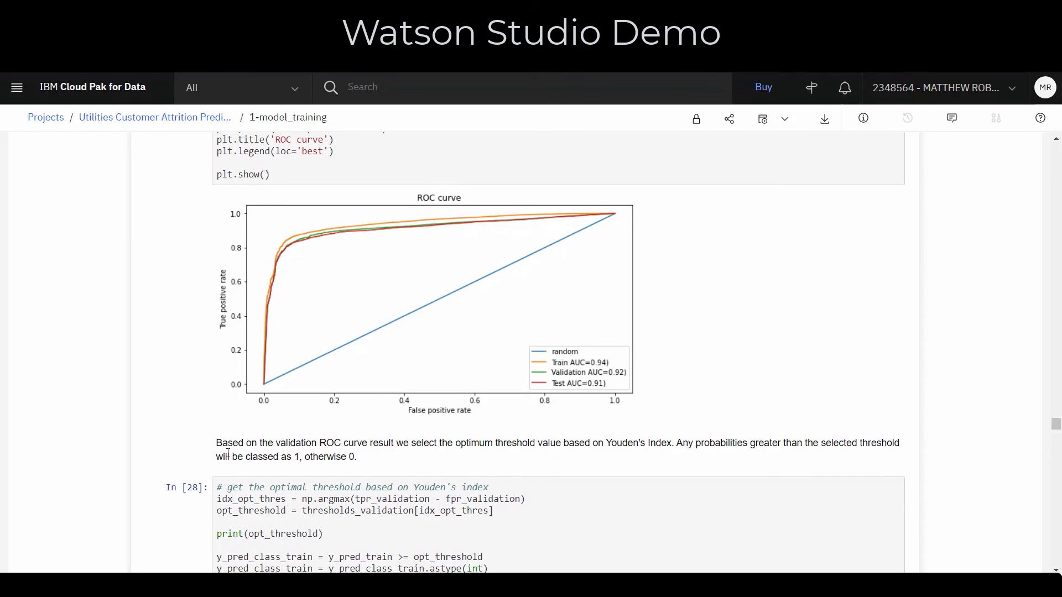
scroll("down", 3)
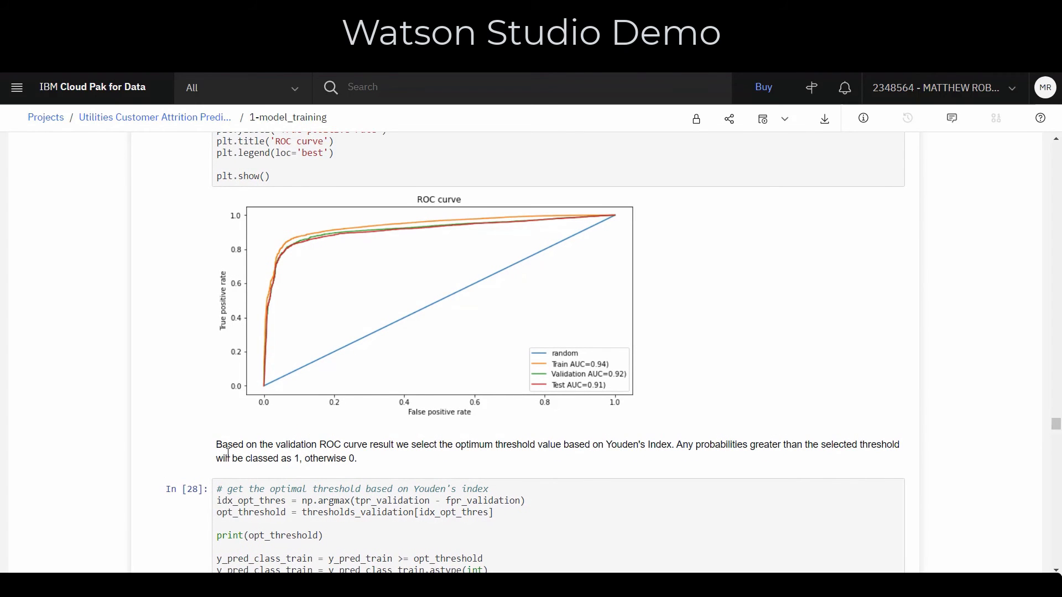
- Scroll past the confusion matrix, dashboard CSV save, and gains and lift charts
scroll("down", 3)
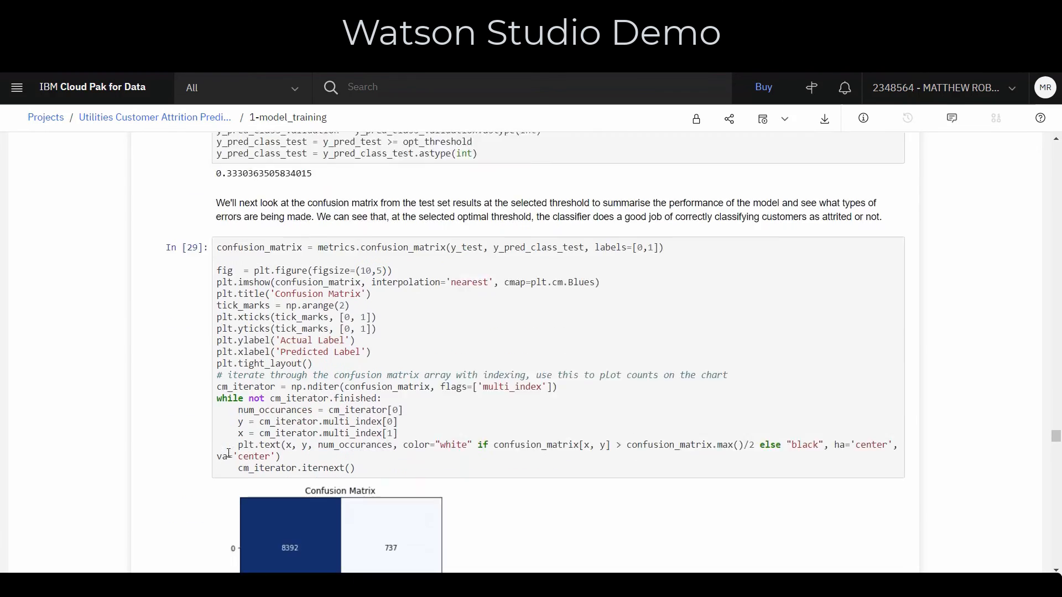
scroll("down", 3)
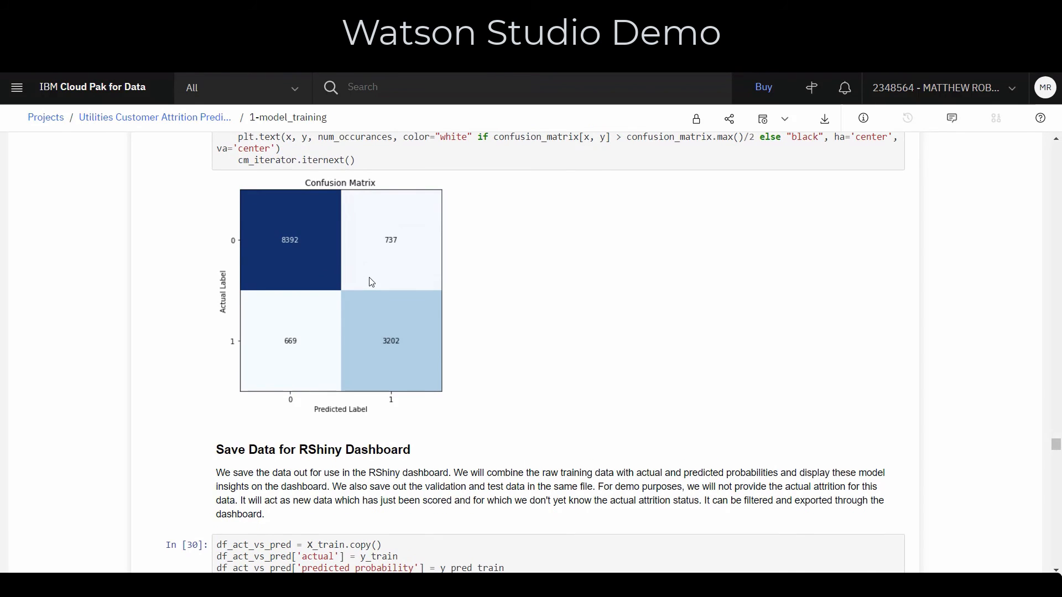
scroll("down", 3)
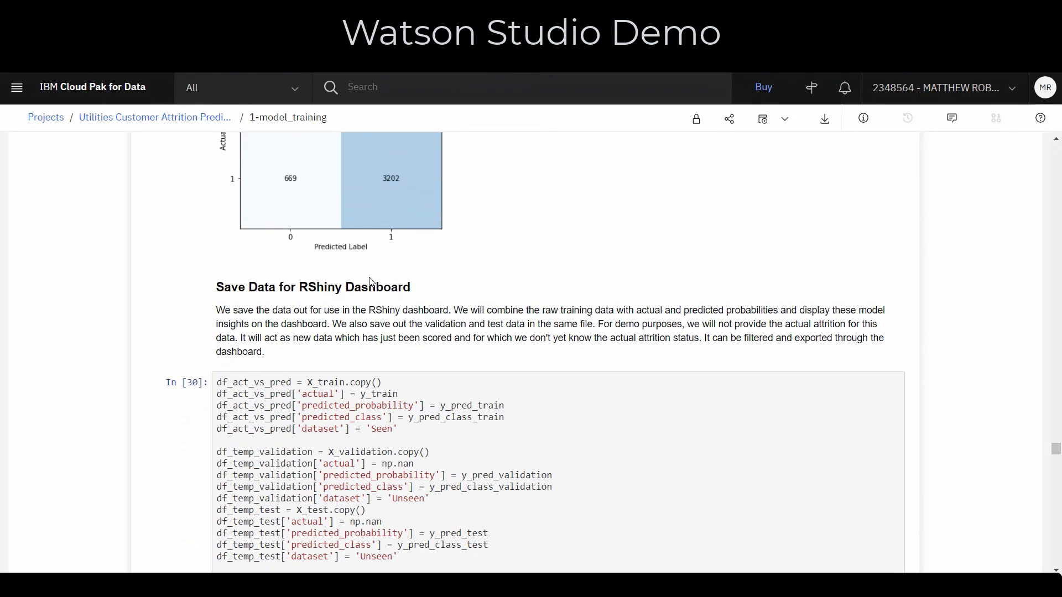
scroll("down", 3)
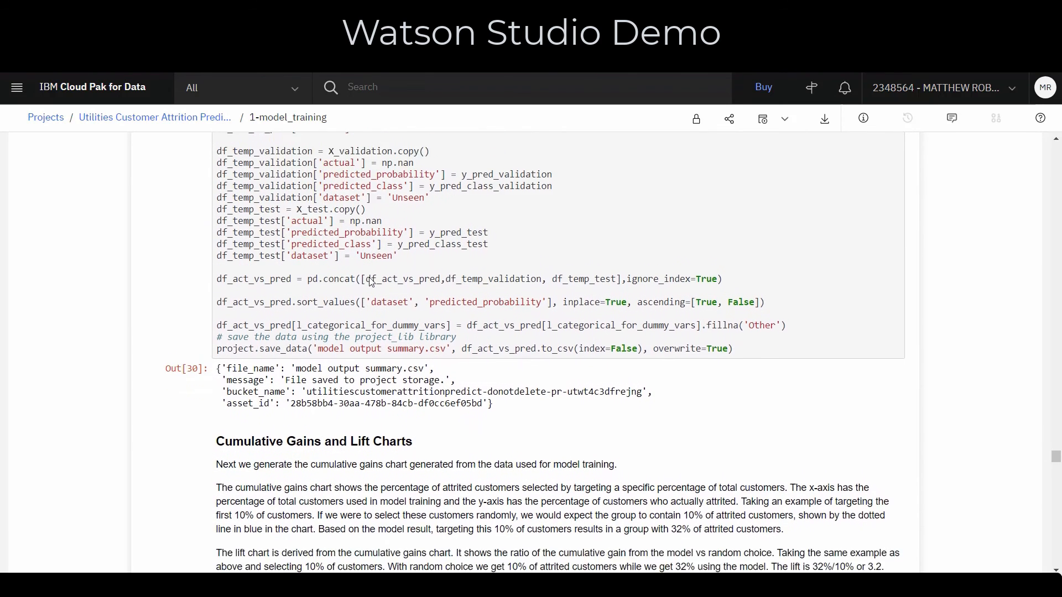
scroll("down", 3)
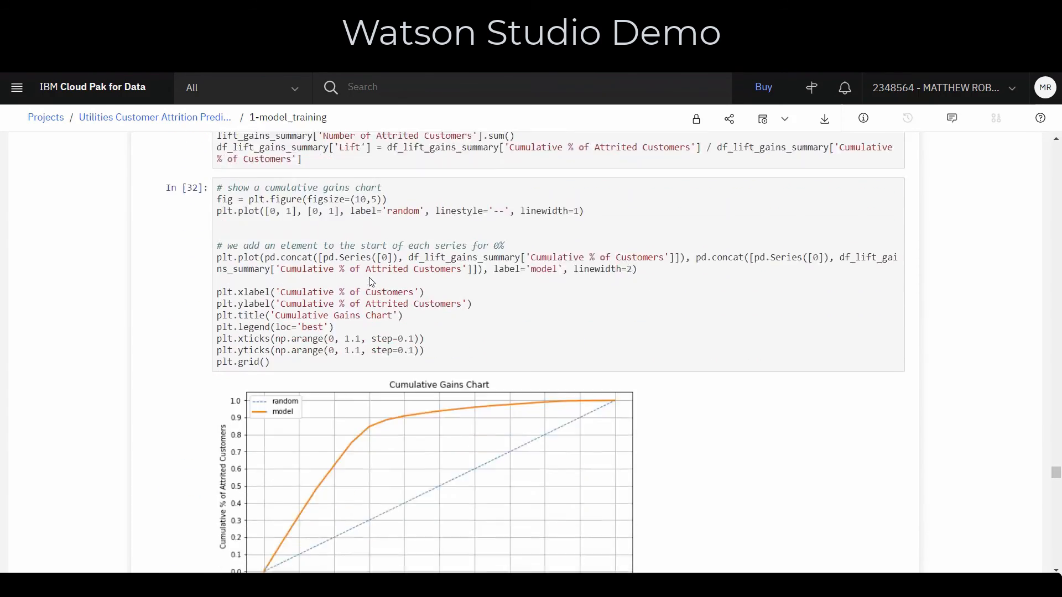
scroll("down", 3)
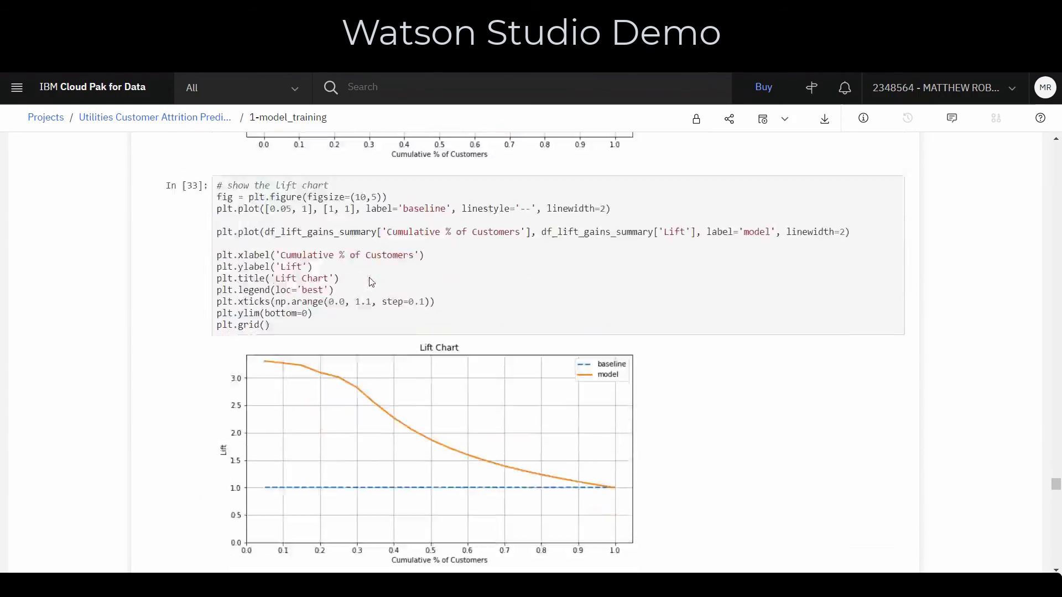
scroll("down", 3)
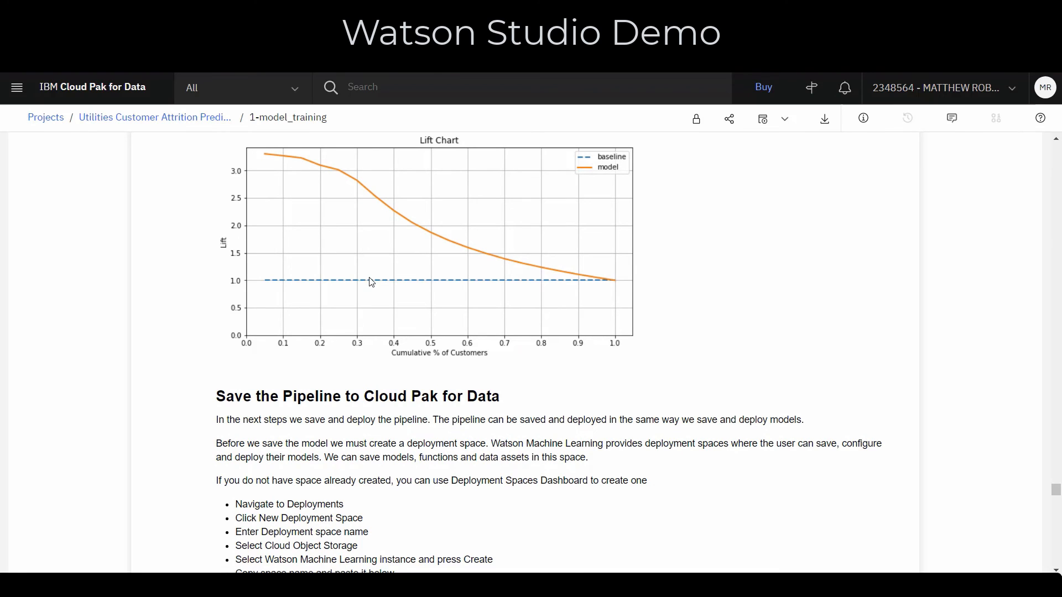
mouse_move(385, 258)
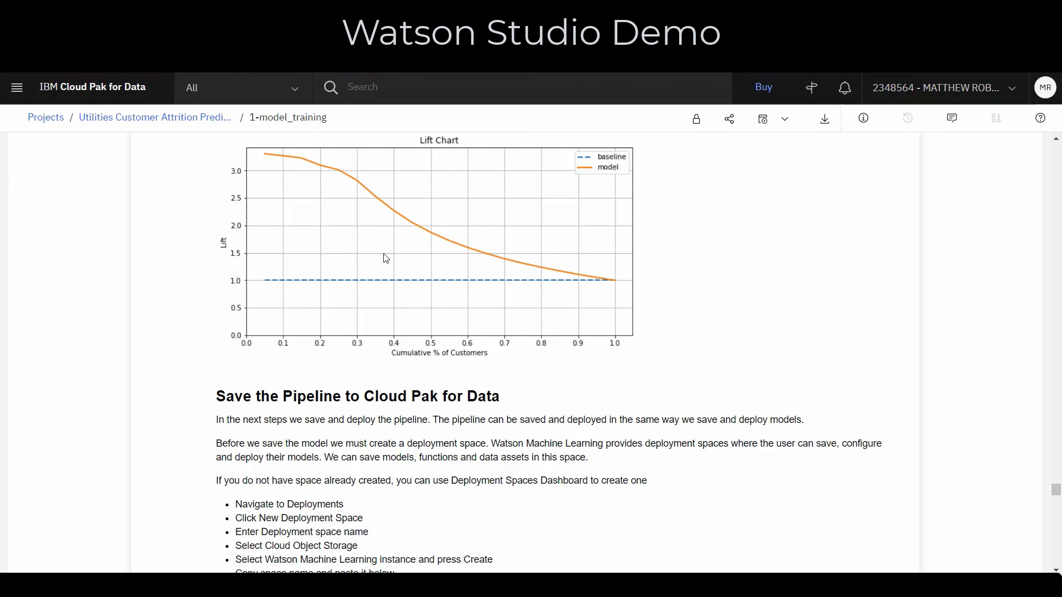
mouse_move(120, 154)
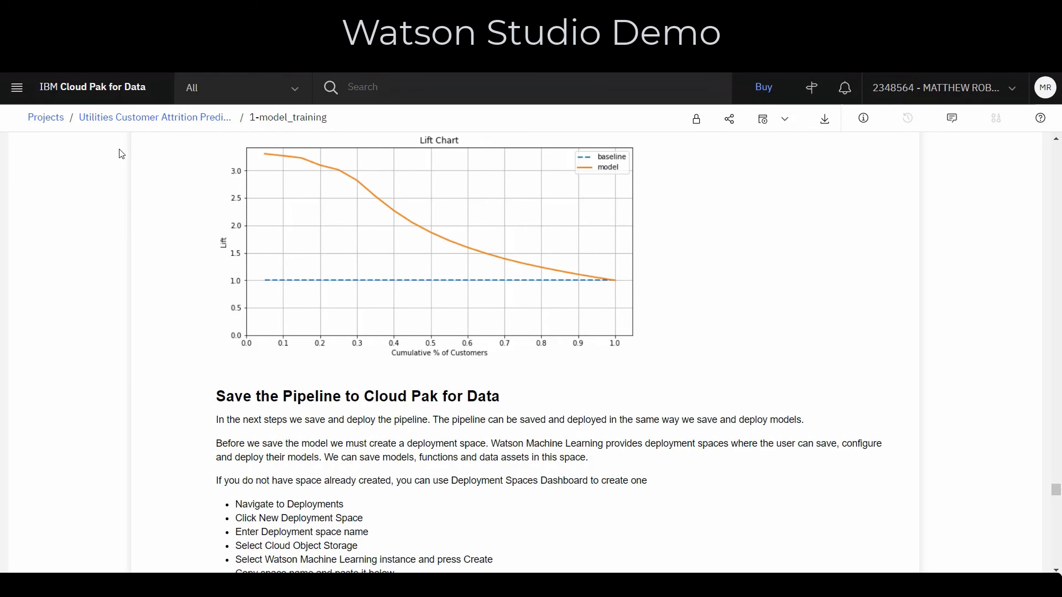
mouse_move(154, 117)
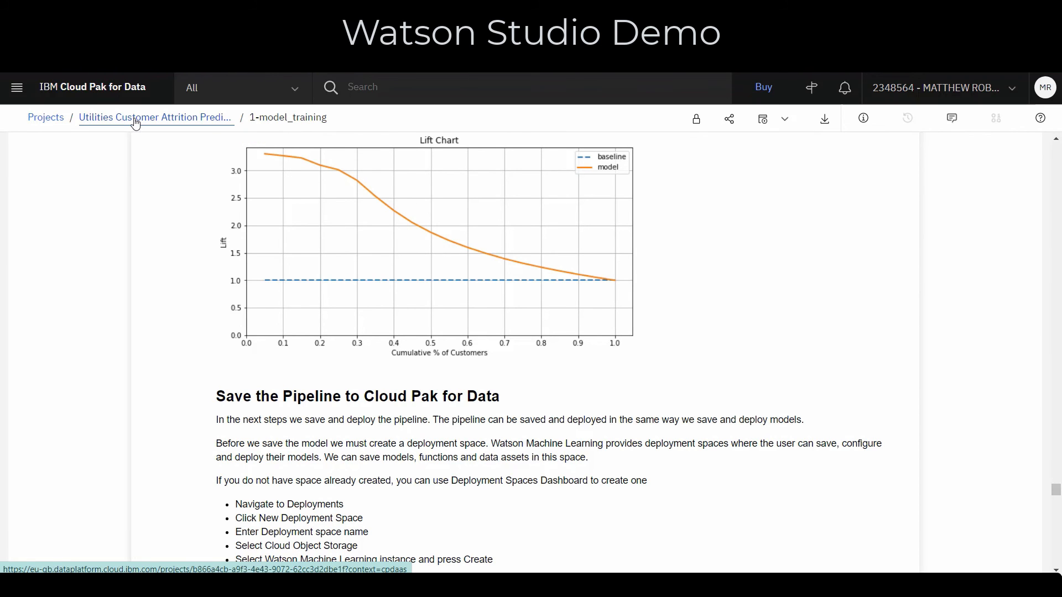
- Return to project assets, collapse Notebooks, and open Utilities Churn Prediction AutoAI
left_click(154, 117)
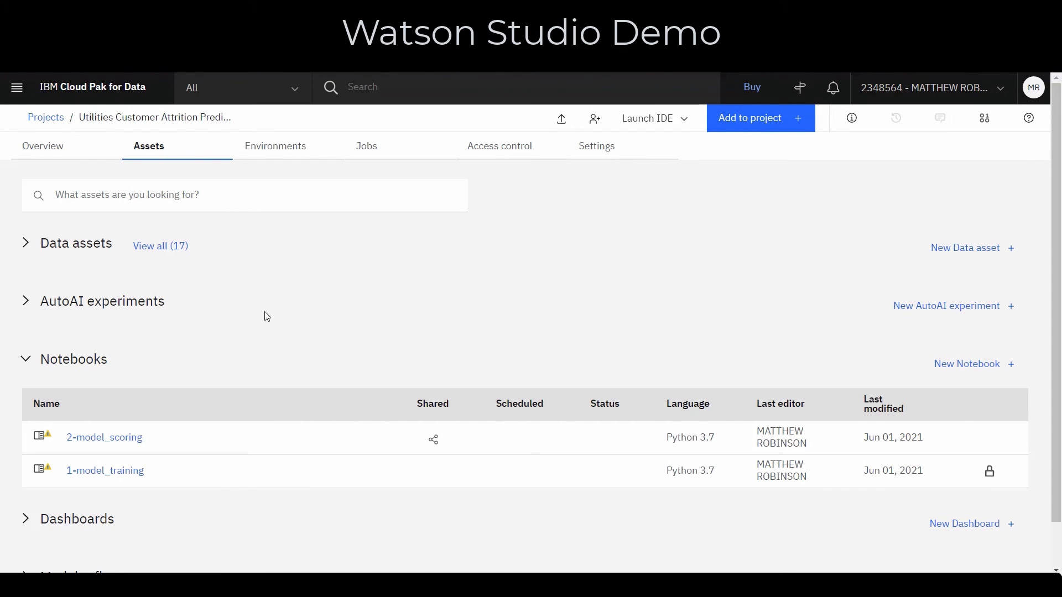
mouse_move(18, 366)
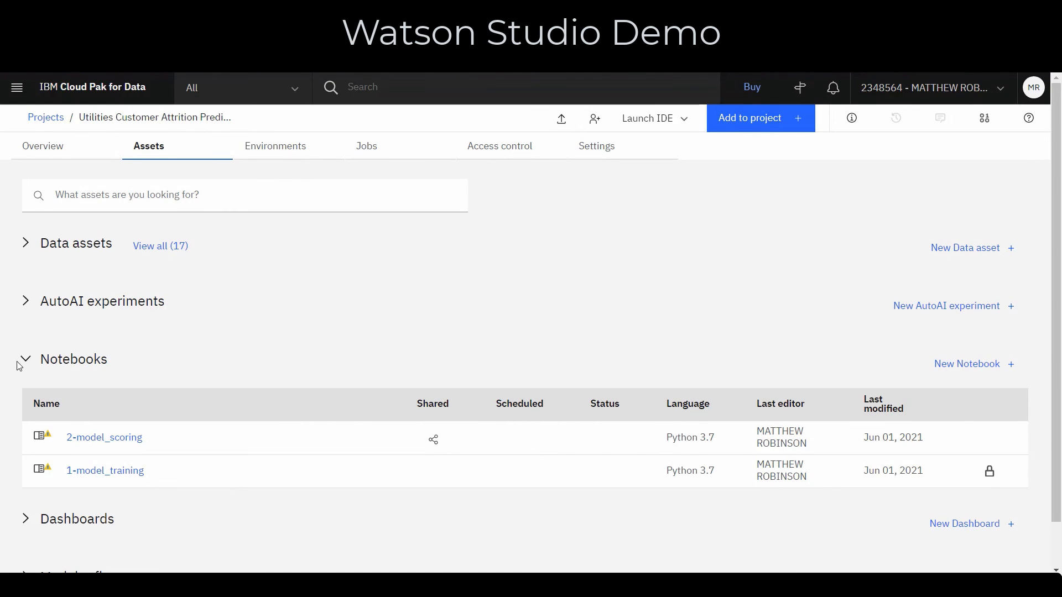
left_click(25, 359)
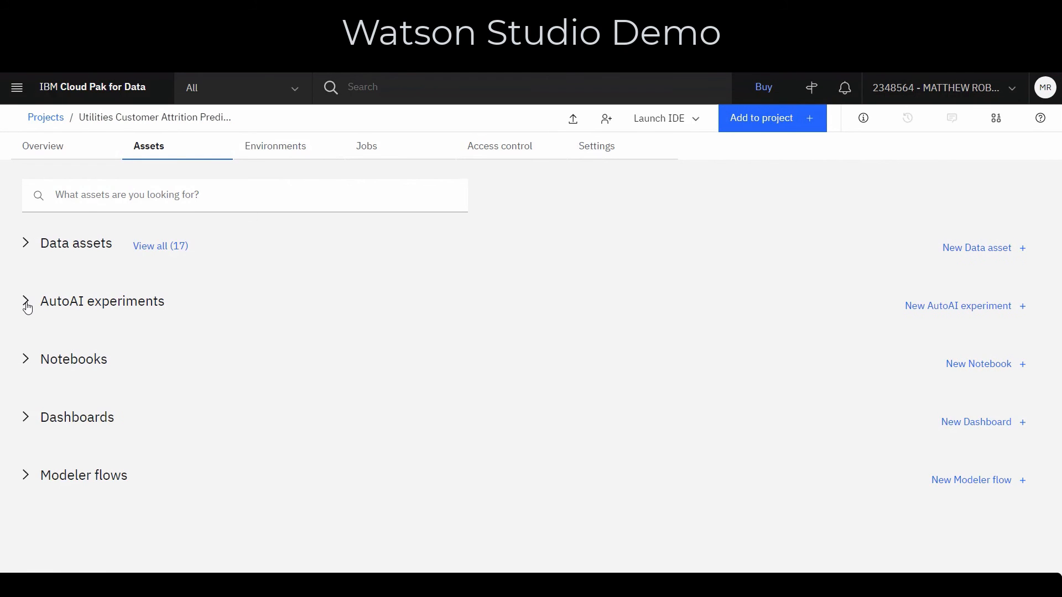
left_click(25, 301)
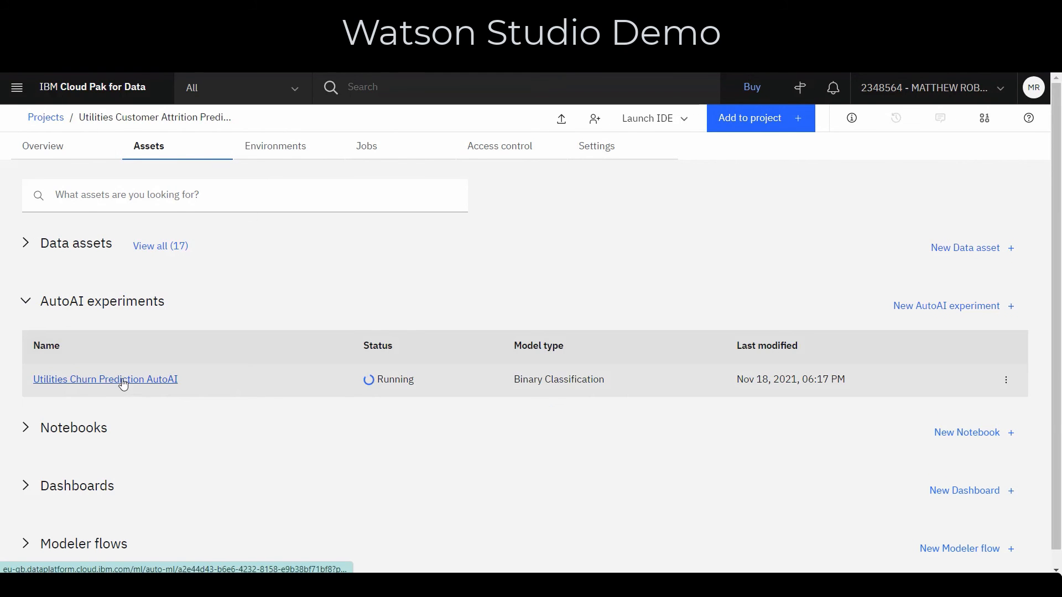
left_click(105, 380)
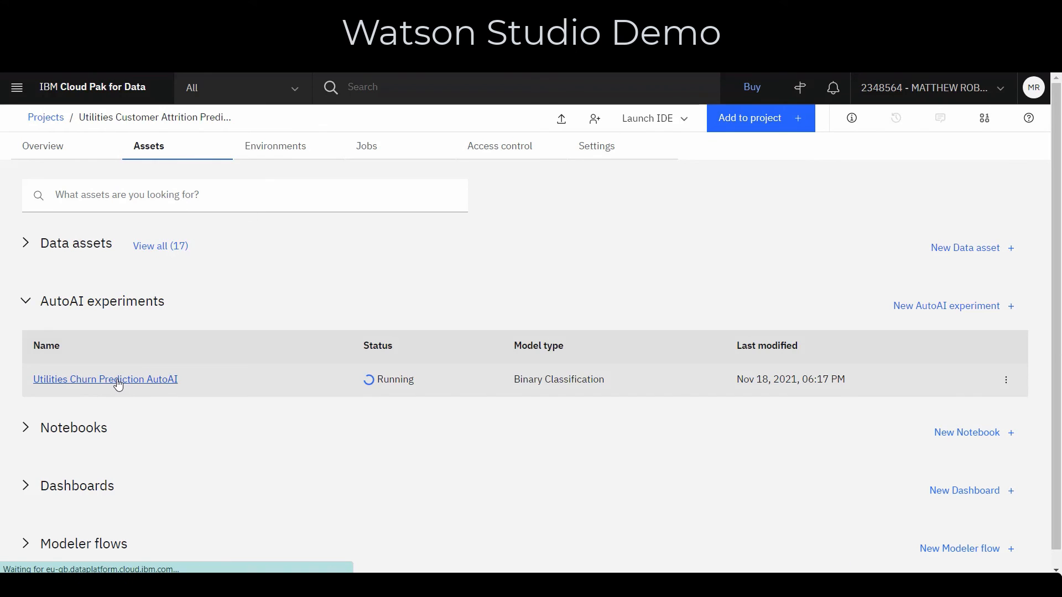
- Swap the AutoAI experiment to the progress map view and scroll to the pipeline leaderboard
left_click(105, 379)
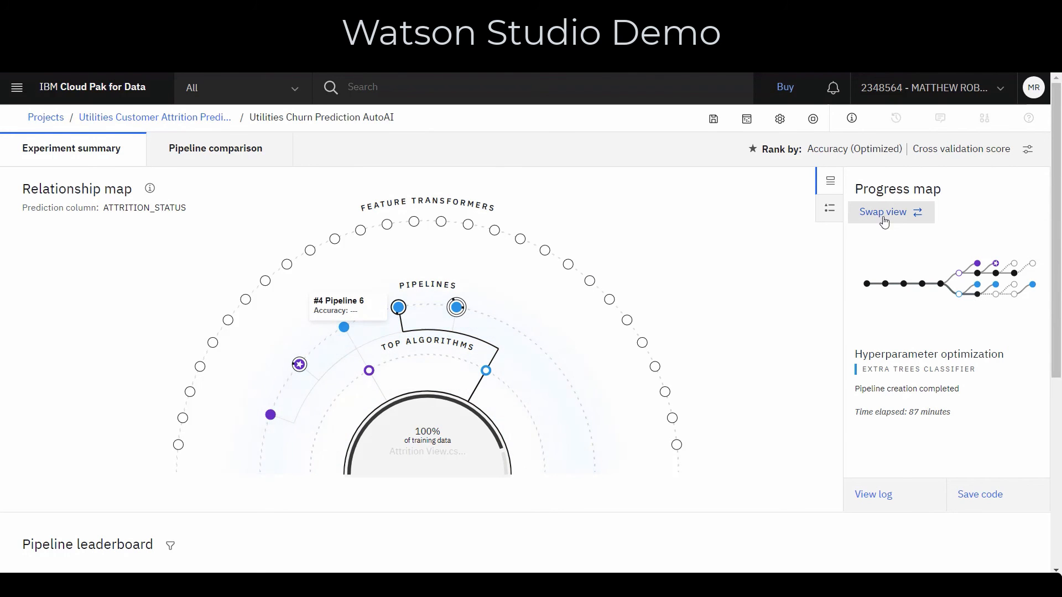
left_click(889, 212)
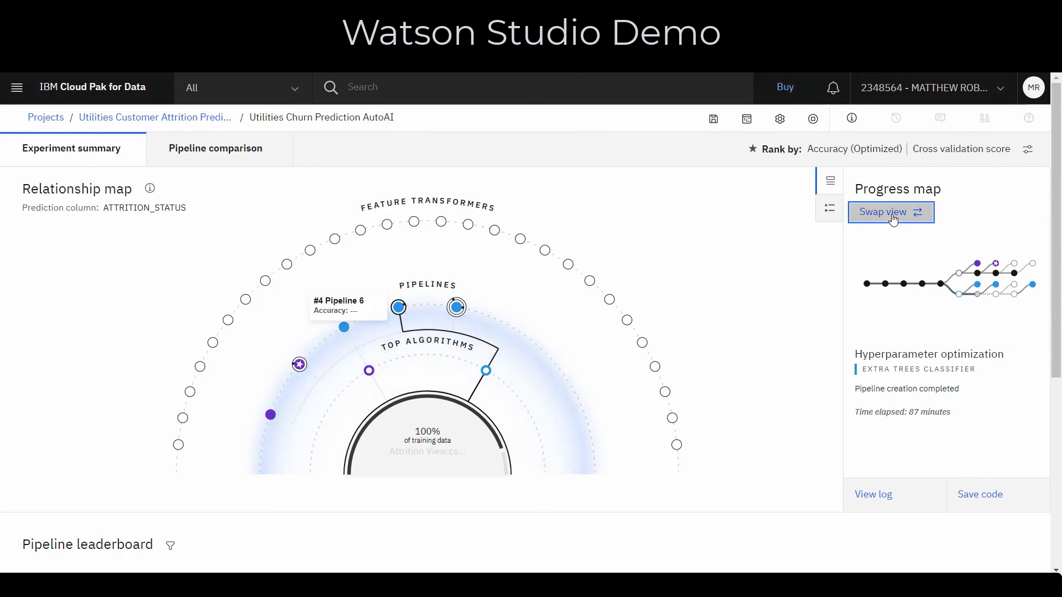
left_click(890, 212)
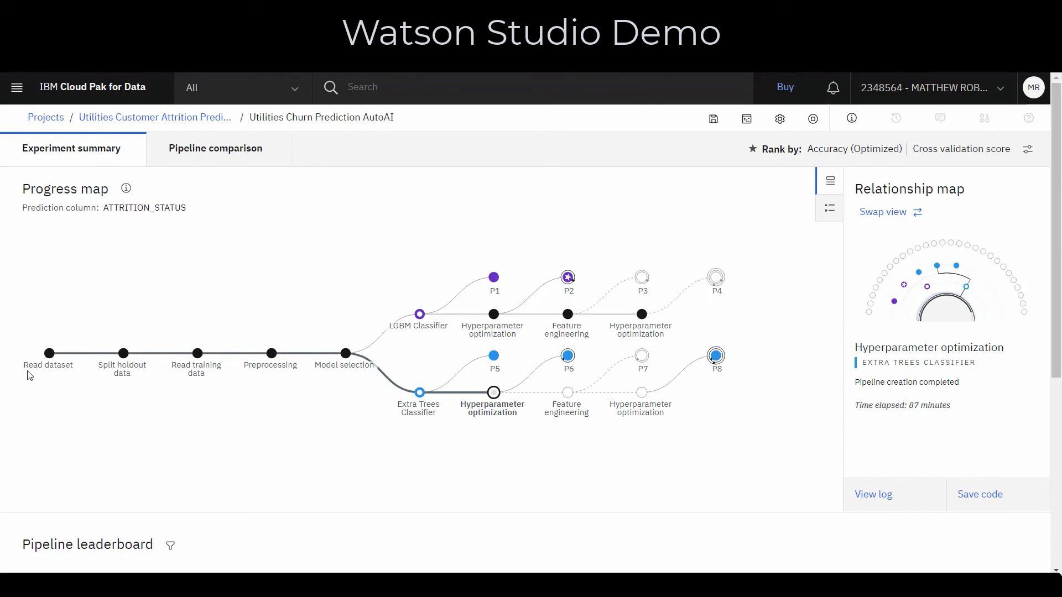
left_click(493, 392)
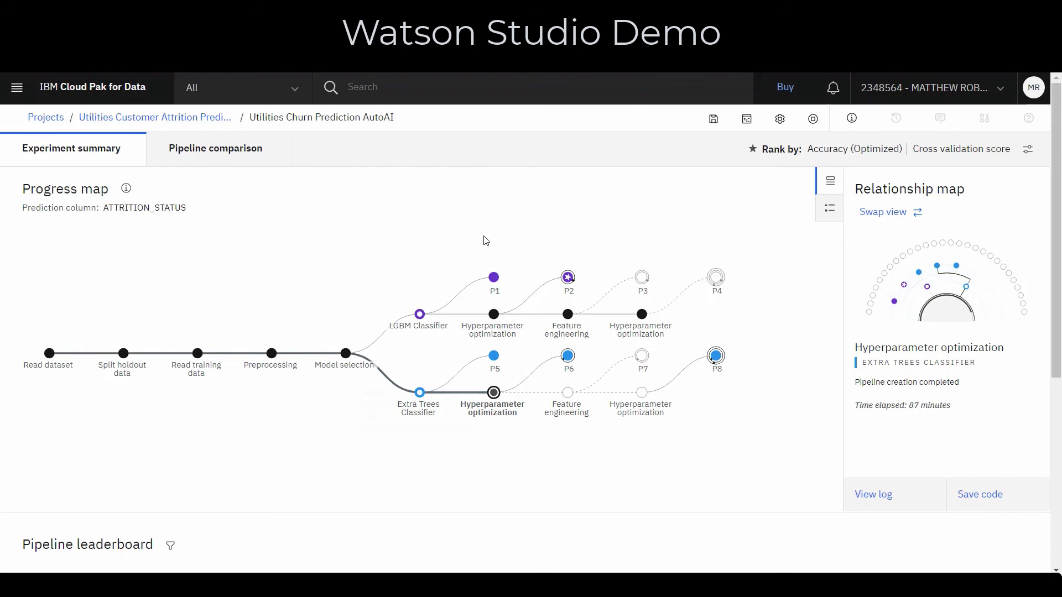
mouse_move(281, 407)
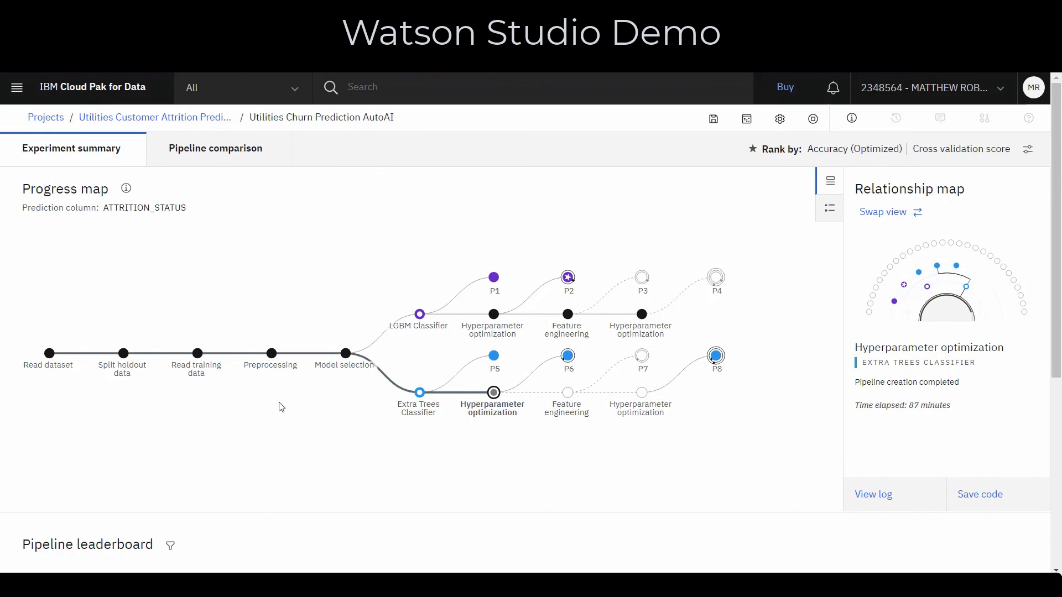
scroll("down", 3)
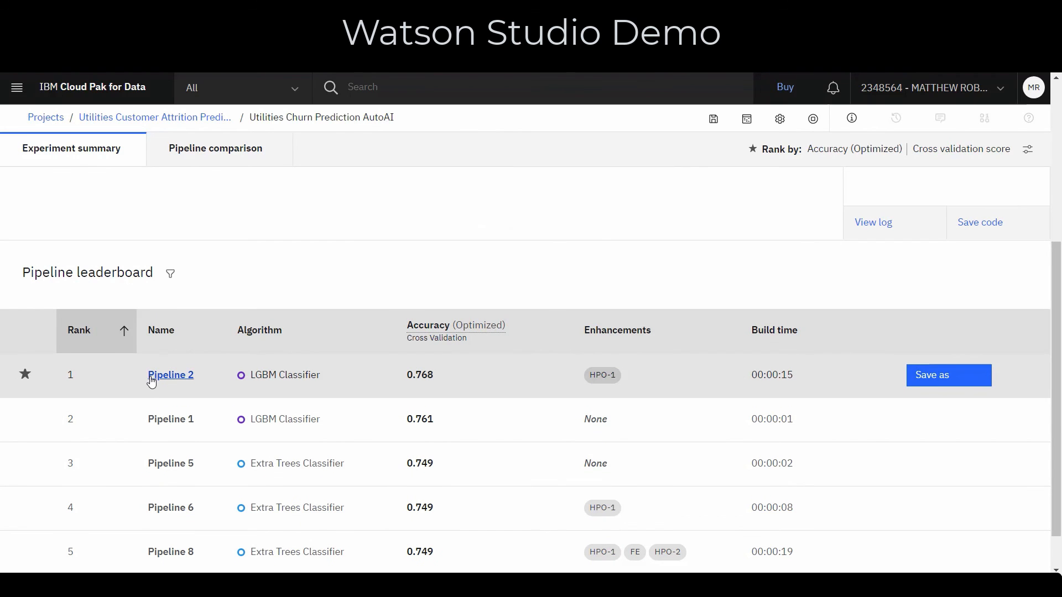
mouse_move(295, 389)
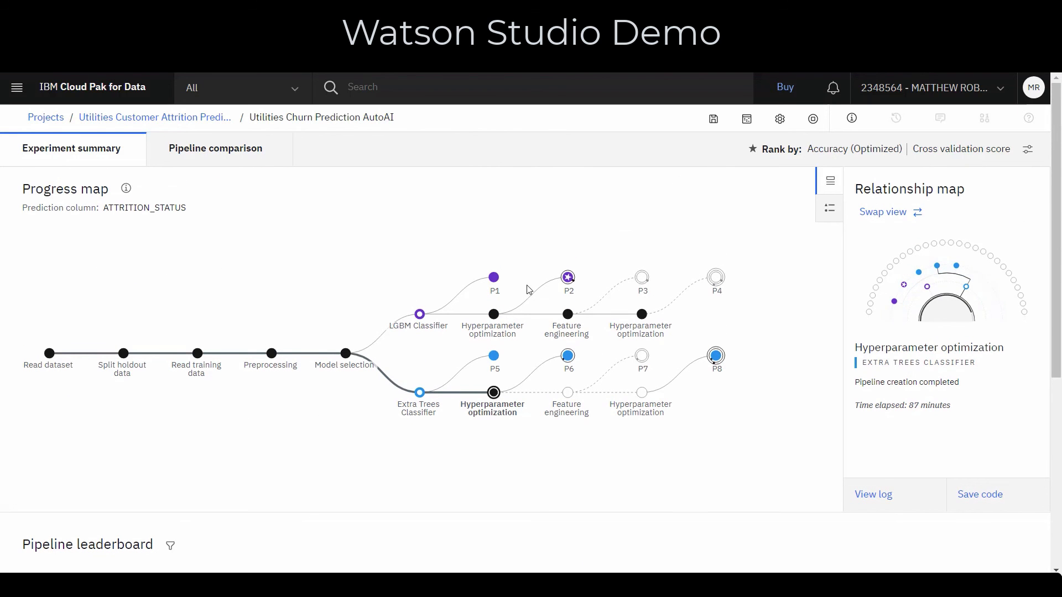
mouse_move(567, 277)
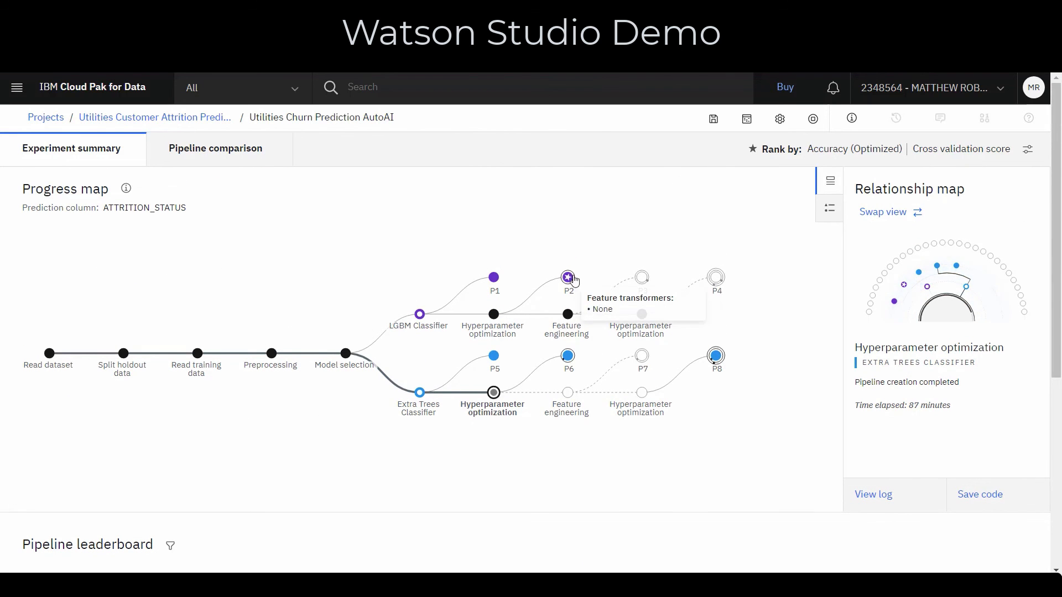
scroll("down", 3)
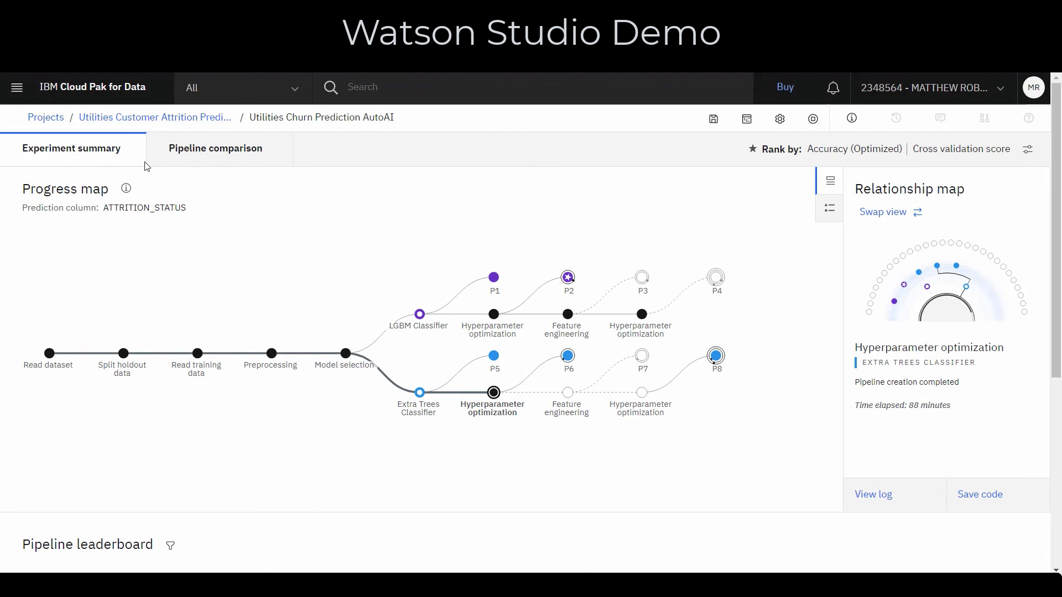
mouse_move(155, 117)
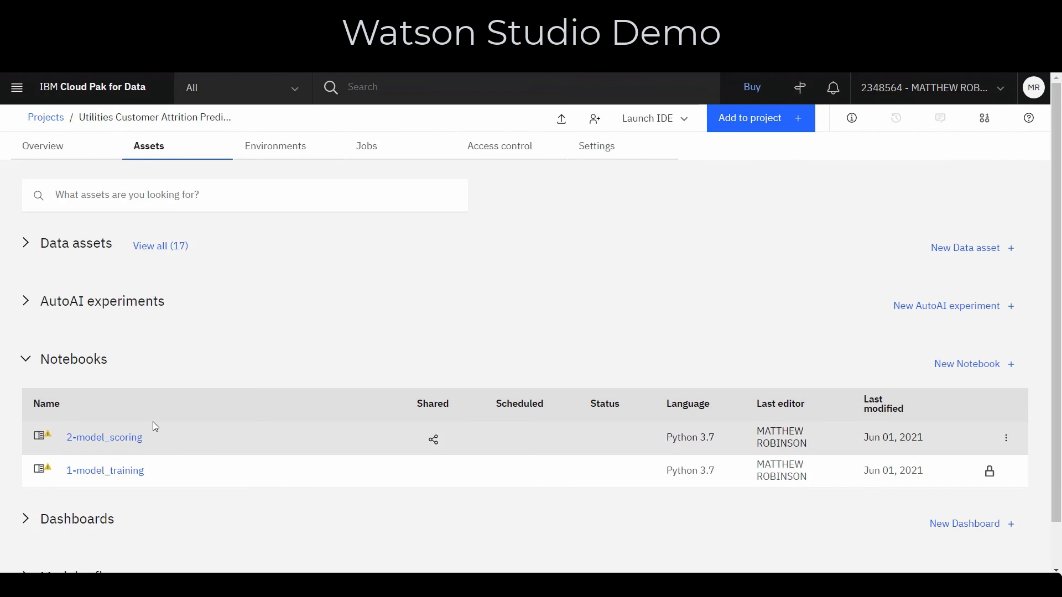
- Expand the project's Dashboards list on the Assets tab and select Dashboard MJR
scroll("down", 3)
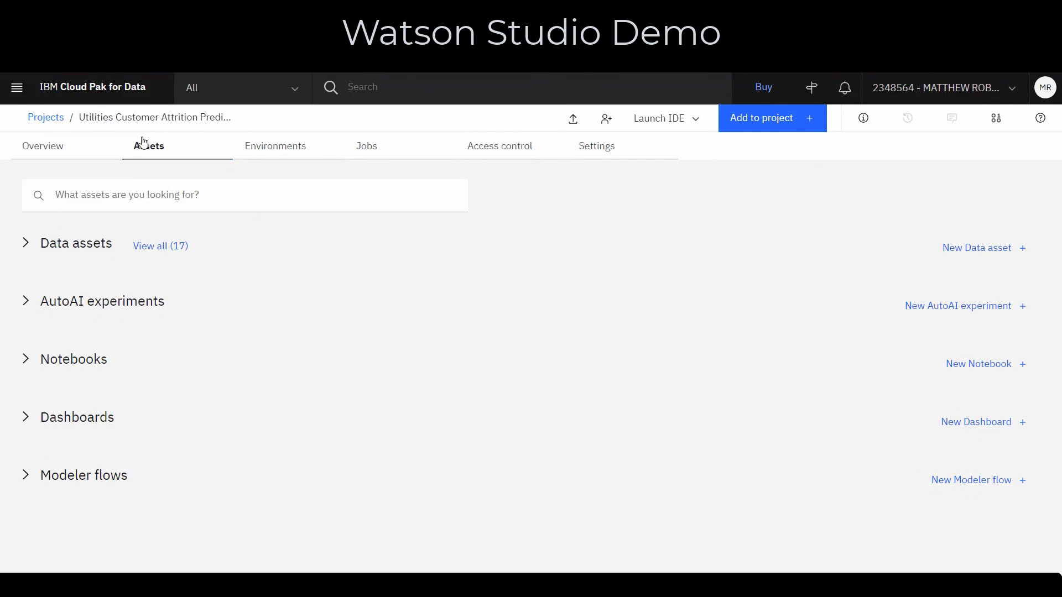
left_click(148, 145)
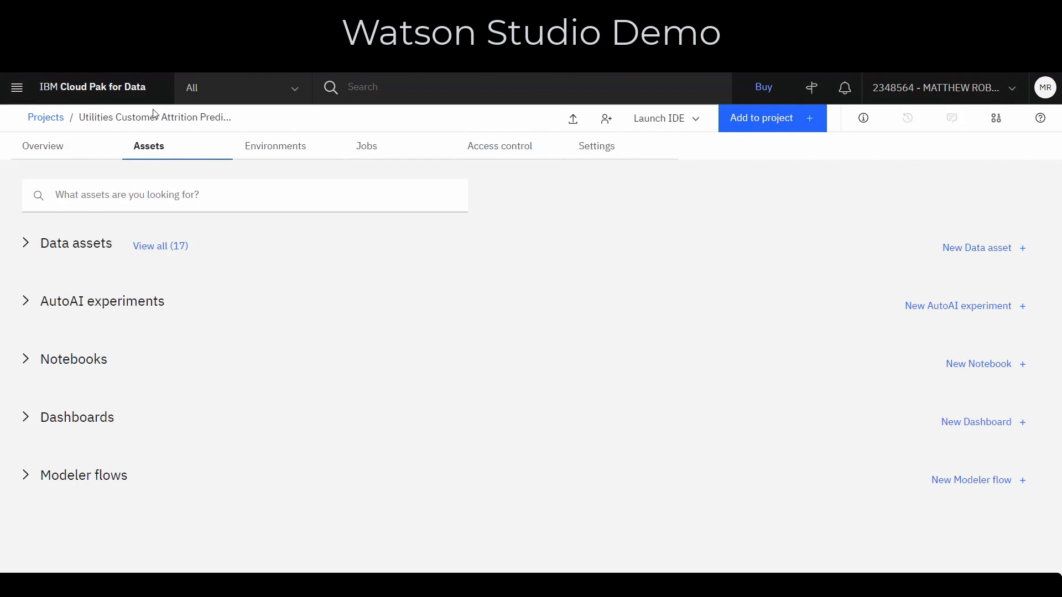
mouse_move(30, 421)
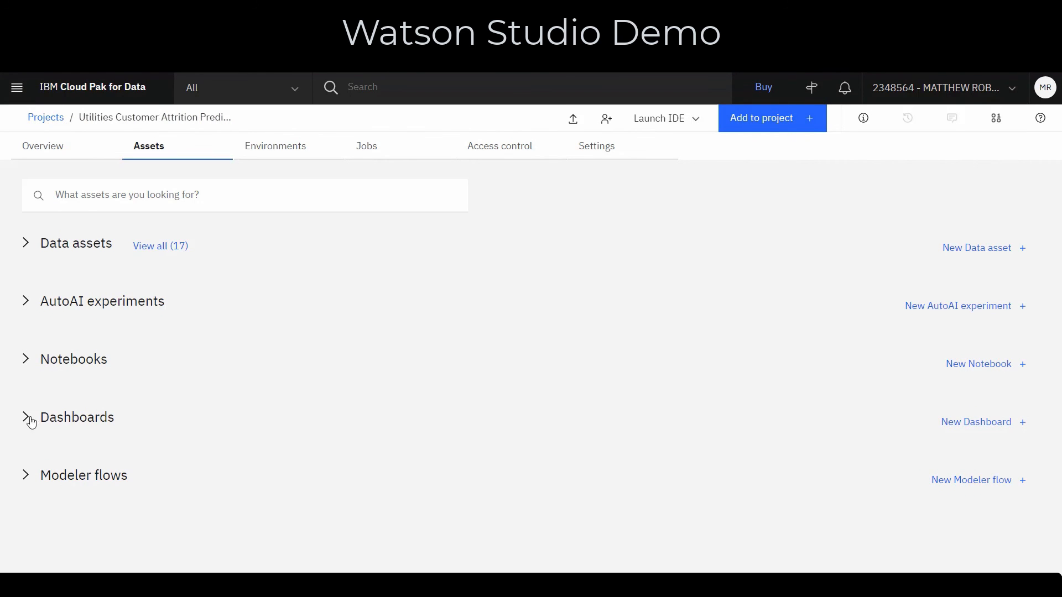
left_click(25, 416)
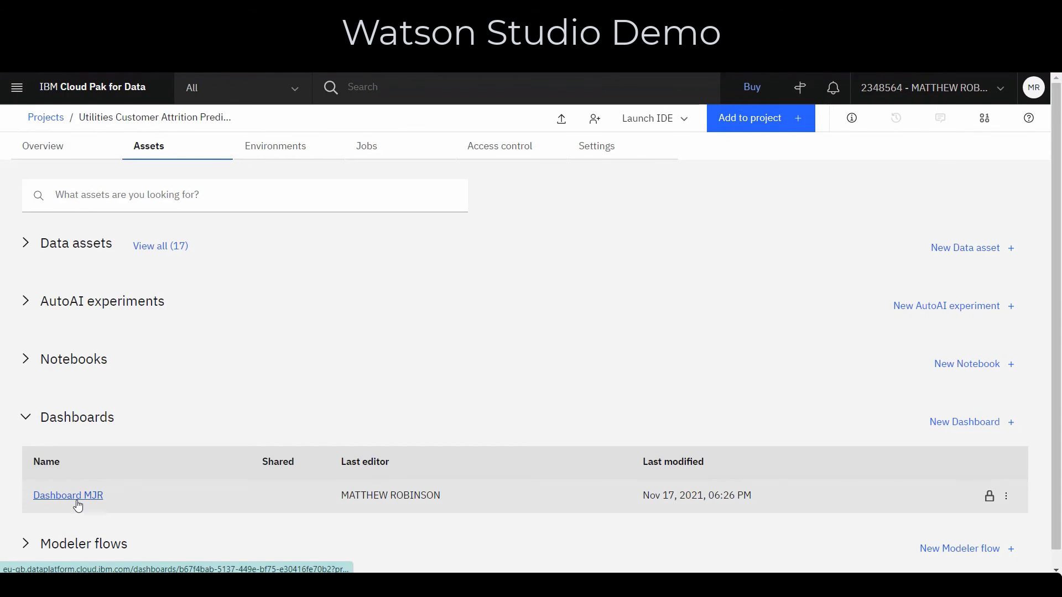
left_click(67, 495)
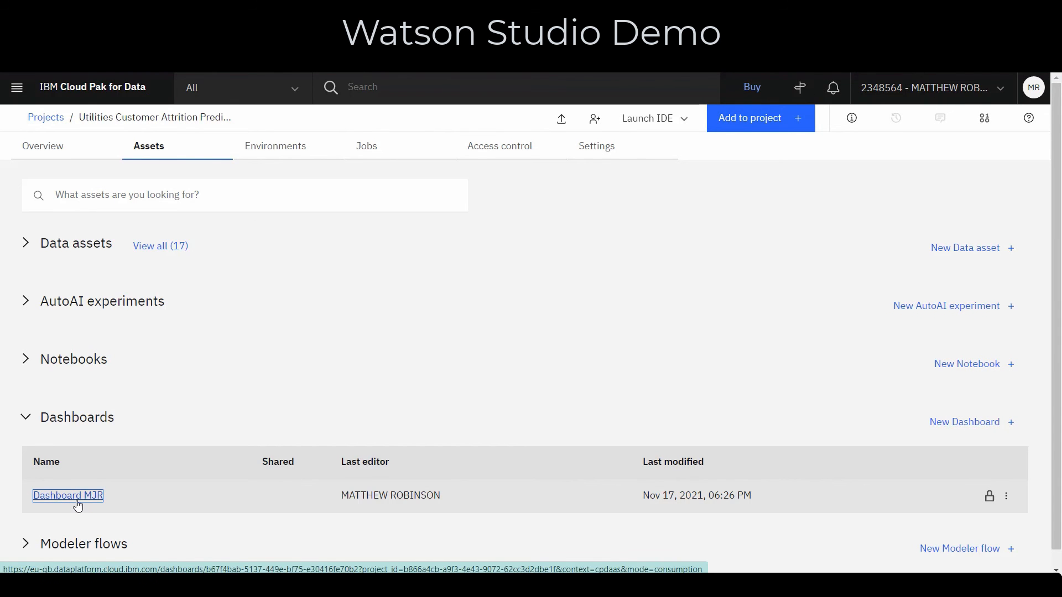
- Open Dashboard MJR and scroll the Energy Usage by City map toward Palo Alto and Sunnyvale
left_click(67, 495)
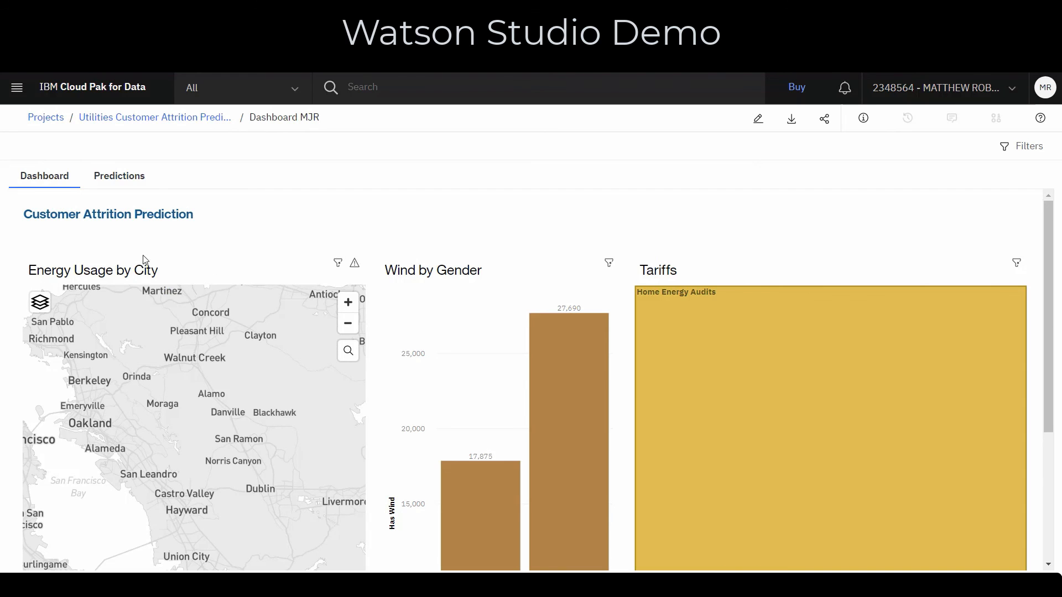
scroll("down", 3)
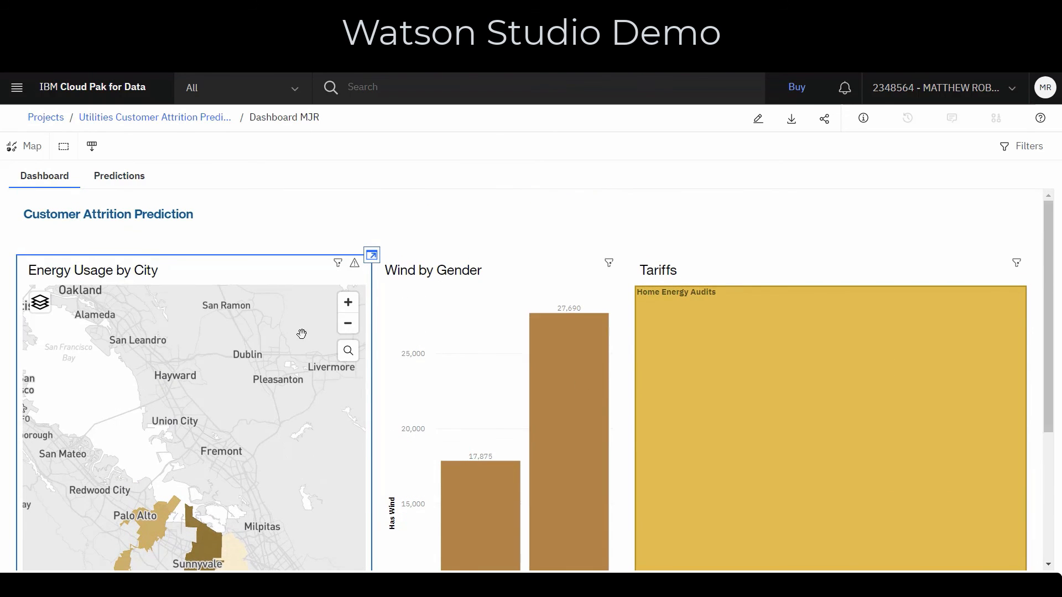
mouse_move(251, 221)
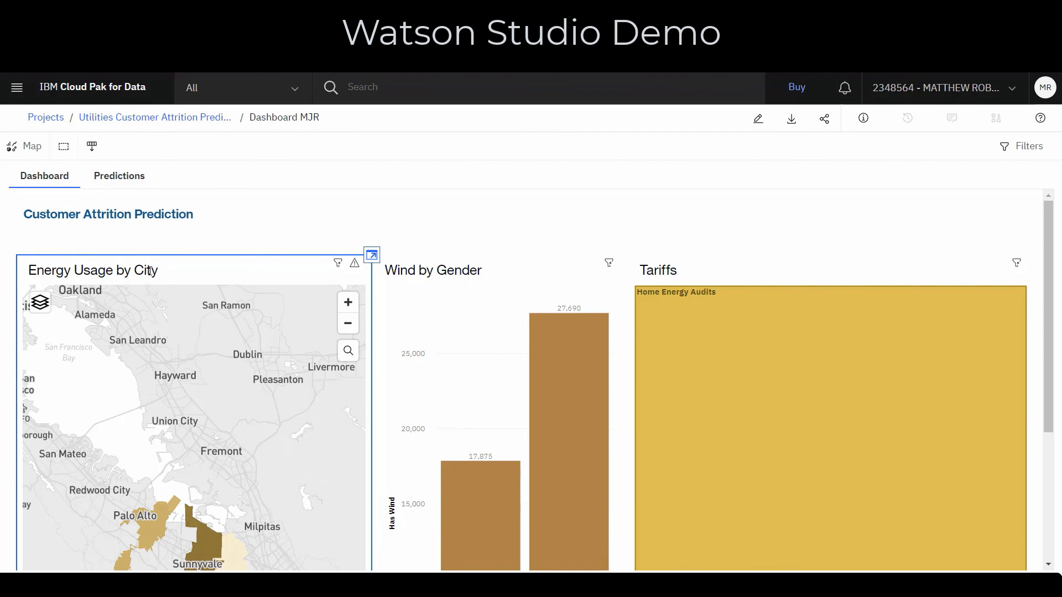
mouse_move(1048, 216)
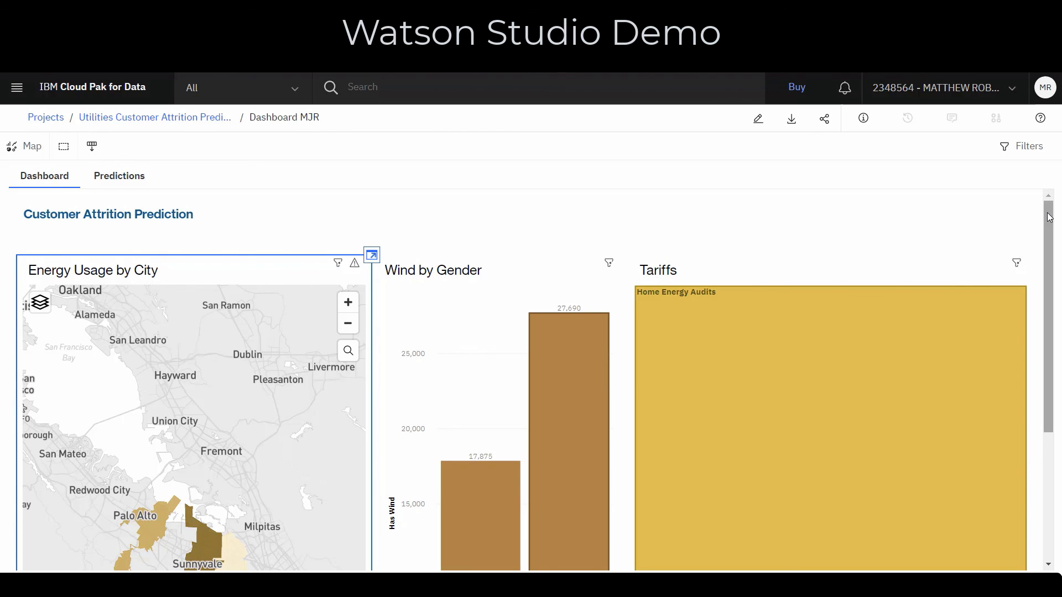
scroll("down", 3)
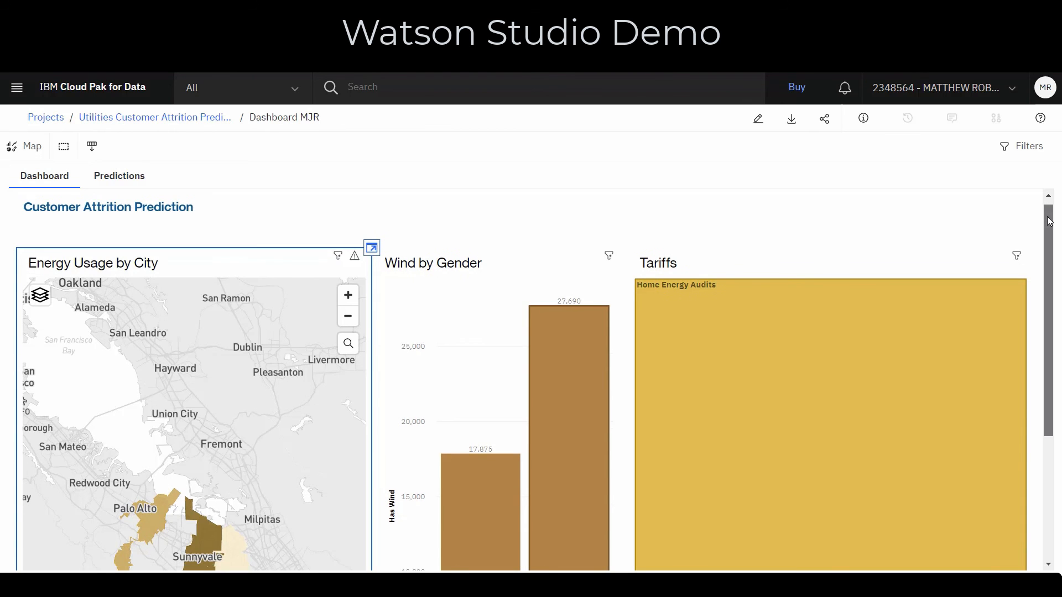
scroll("down", 3)
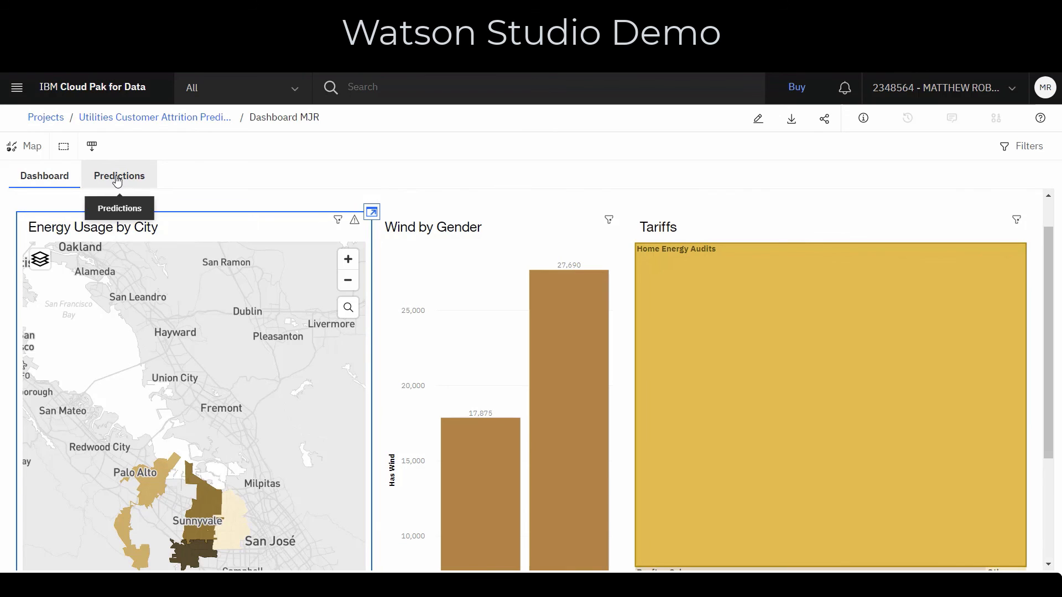
- Switch Dashboard MJR to its Predictions tab to view customer prediction values
left_click(118, 176)
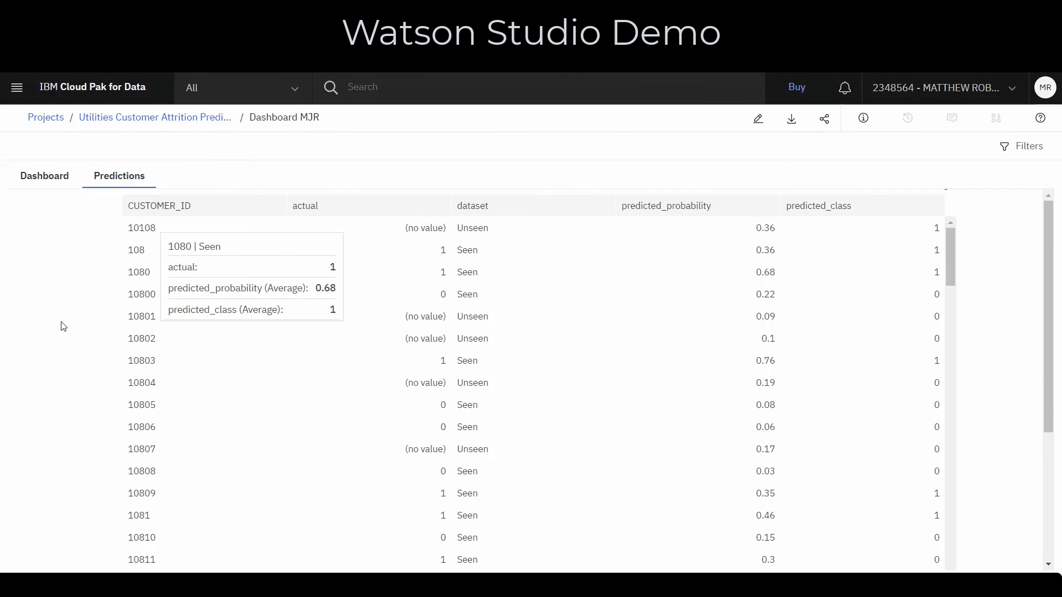
mouse_move(106, 249)
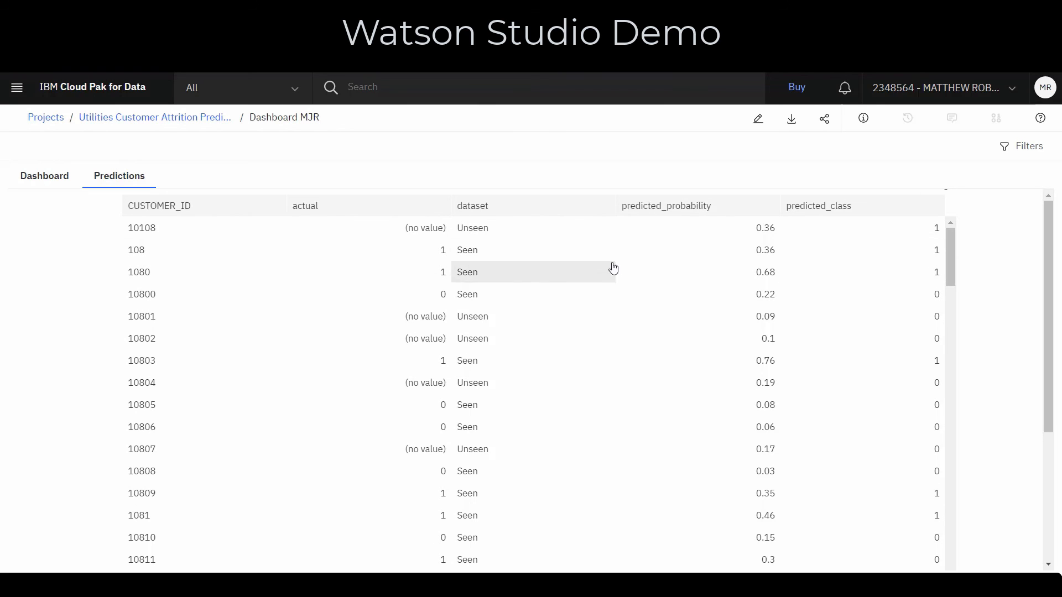
mouse_move(937, 250)
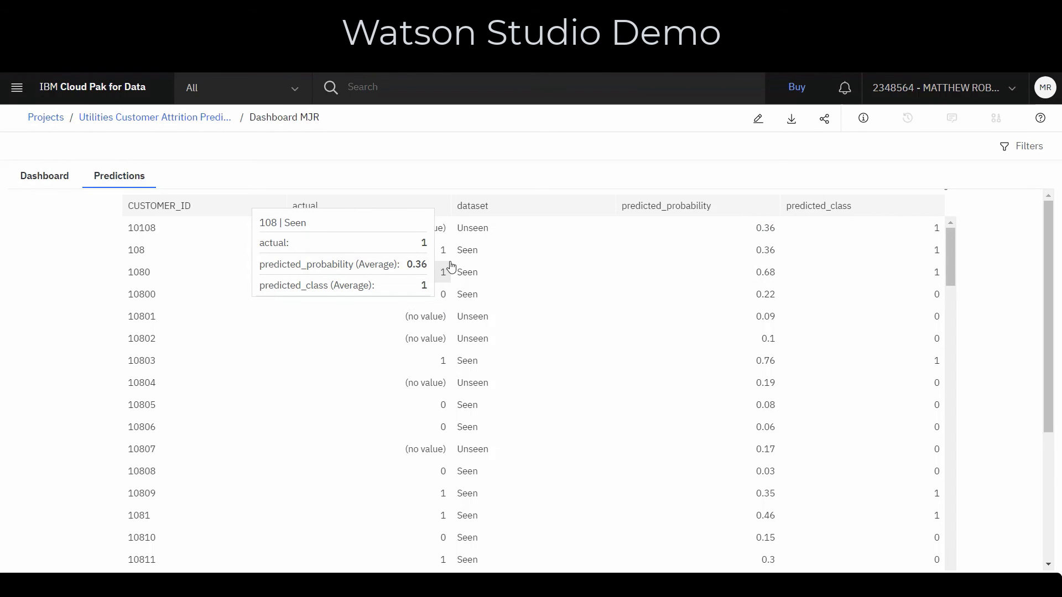
mouse_move(878, 228)
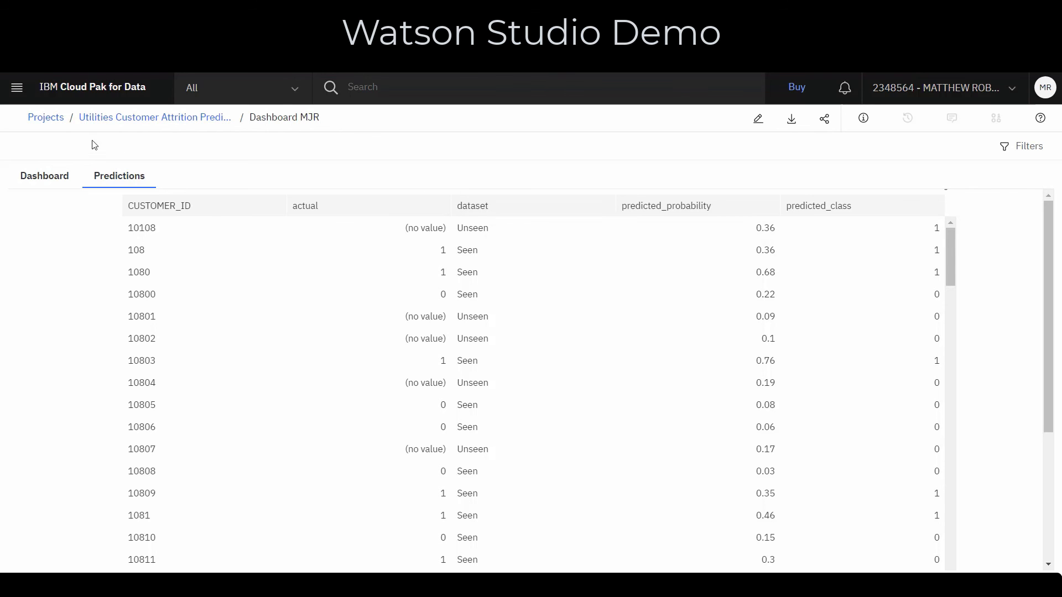
mouse_move(45, 117)
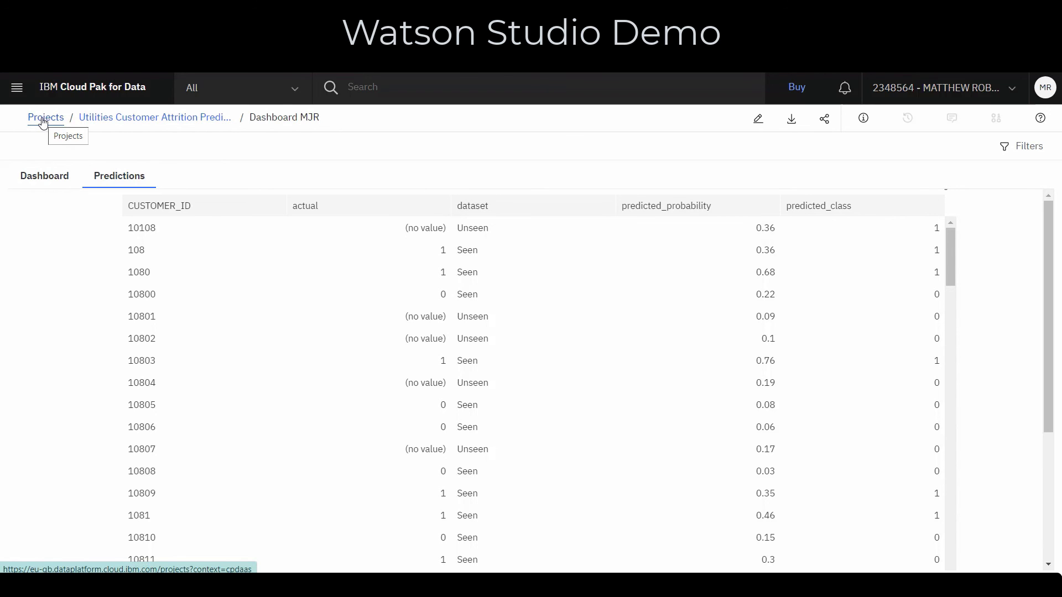